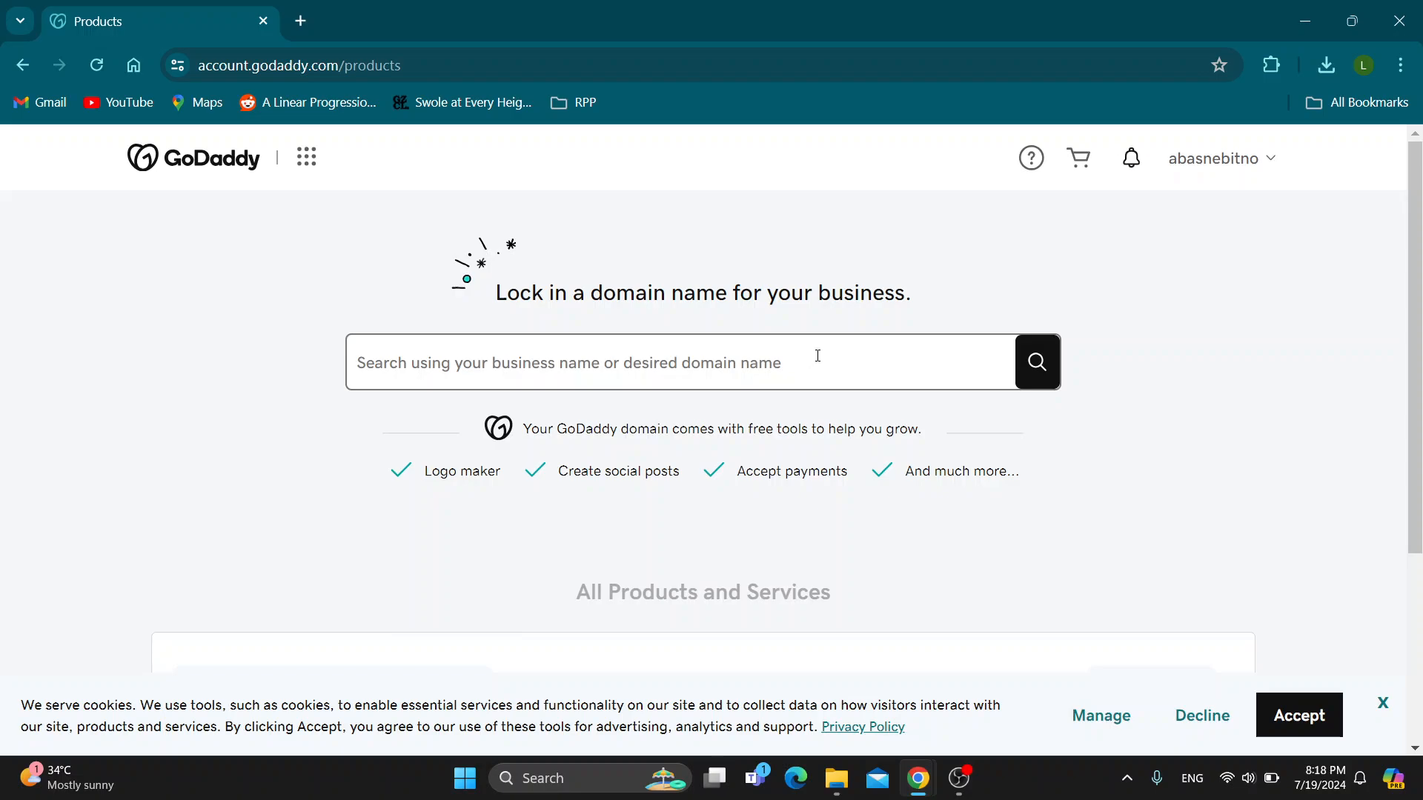
mouse_move(825, 322)
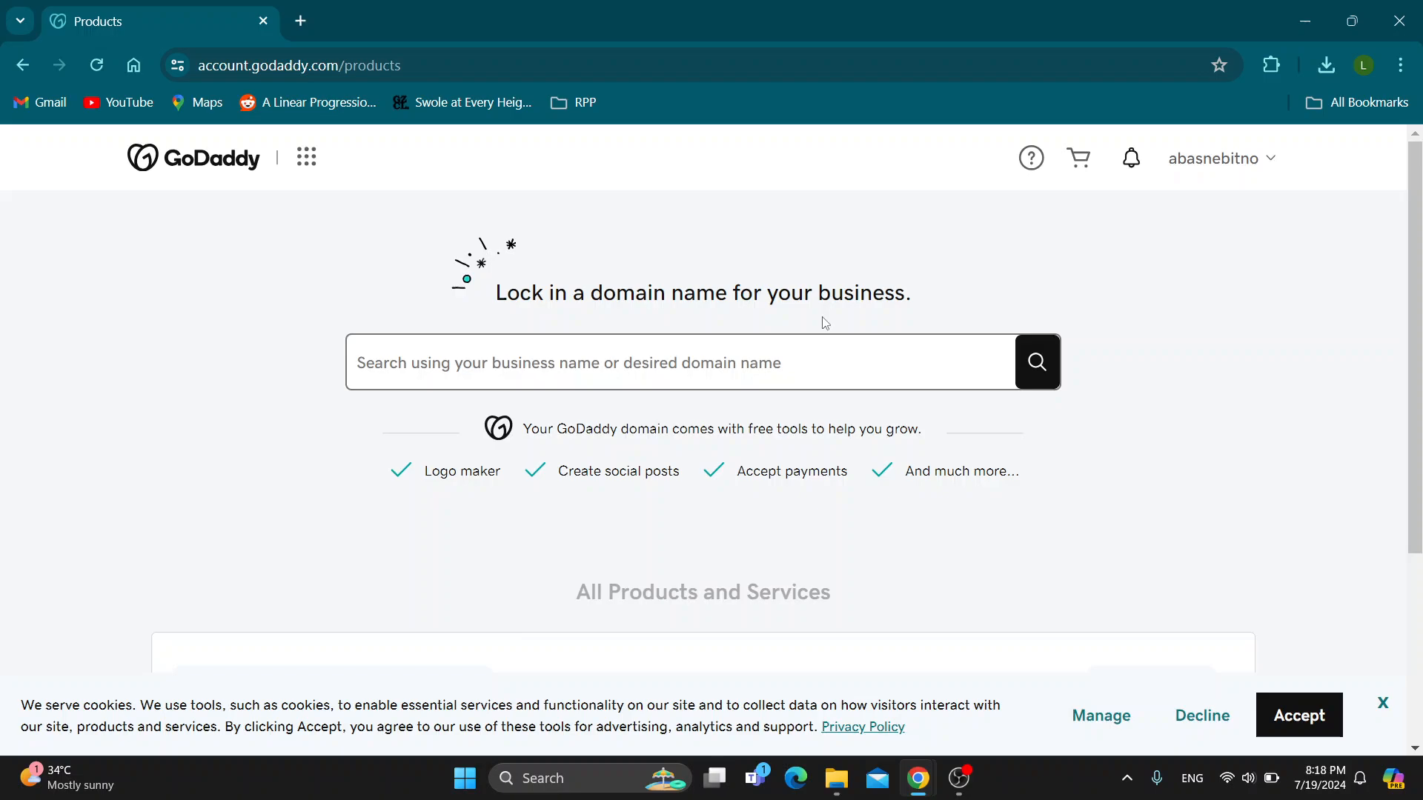
mouse_move(743, 221)
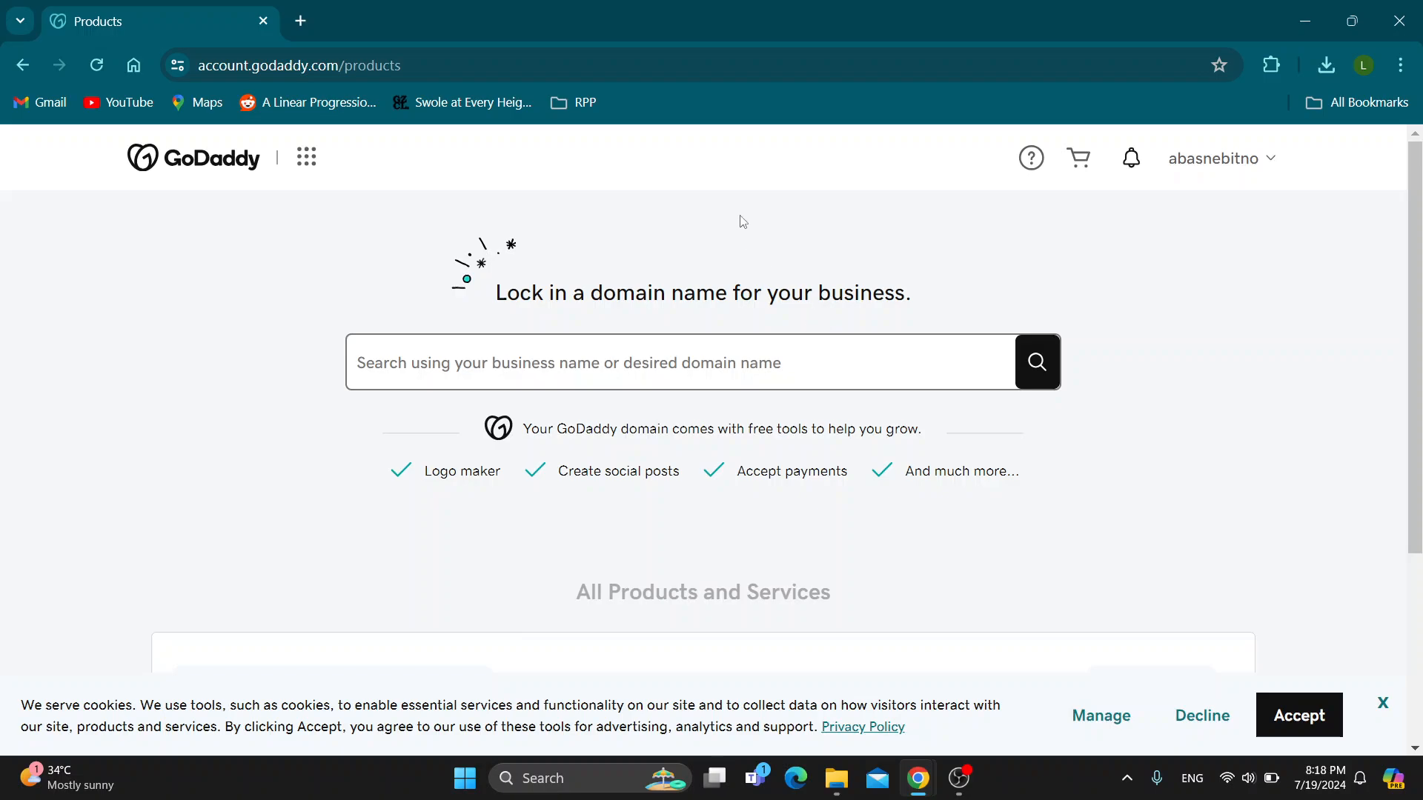
mouse_move(566, 215)
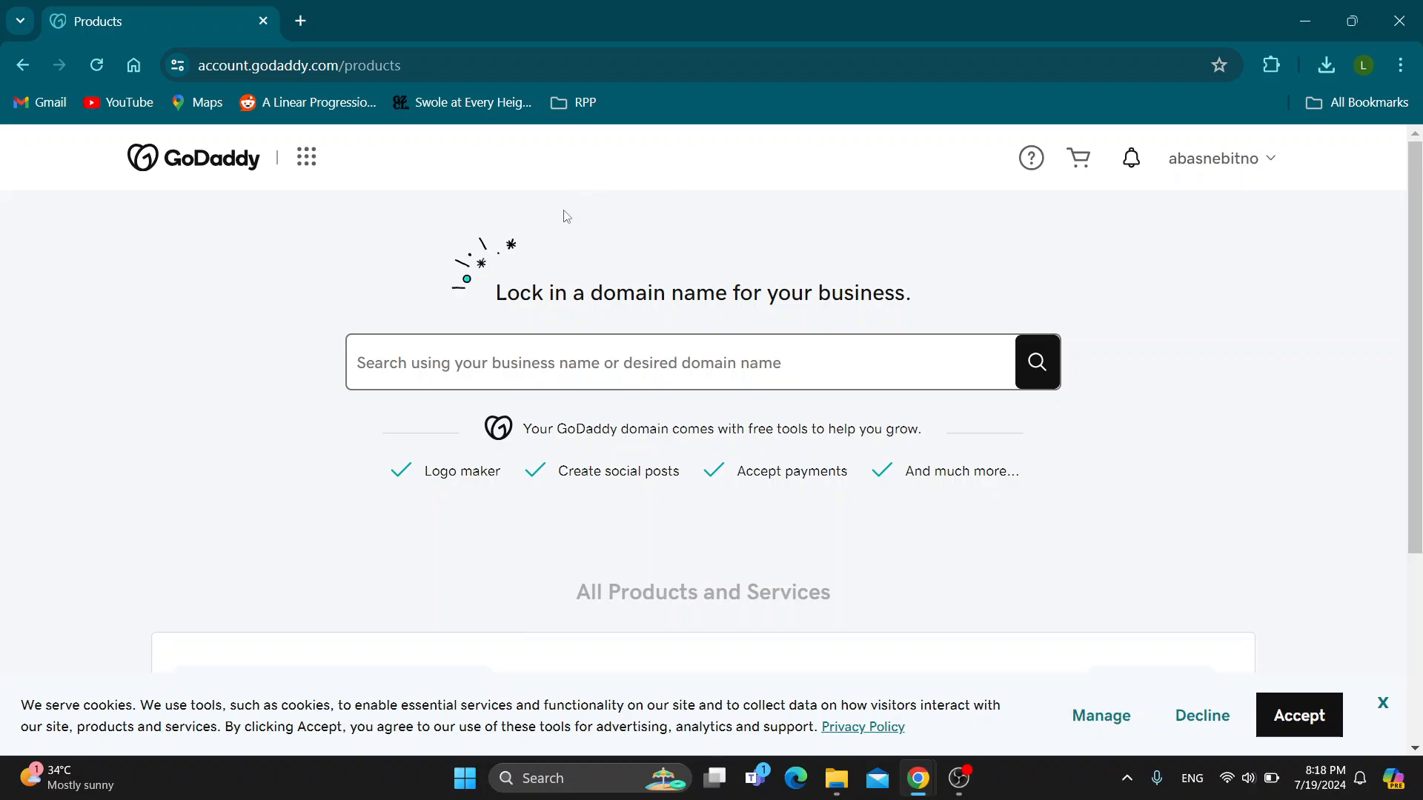
mouse_move(757, 243)
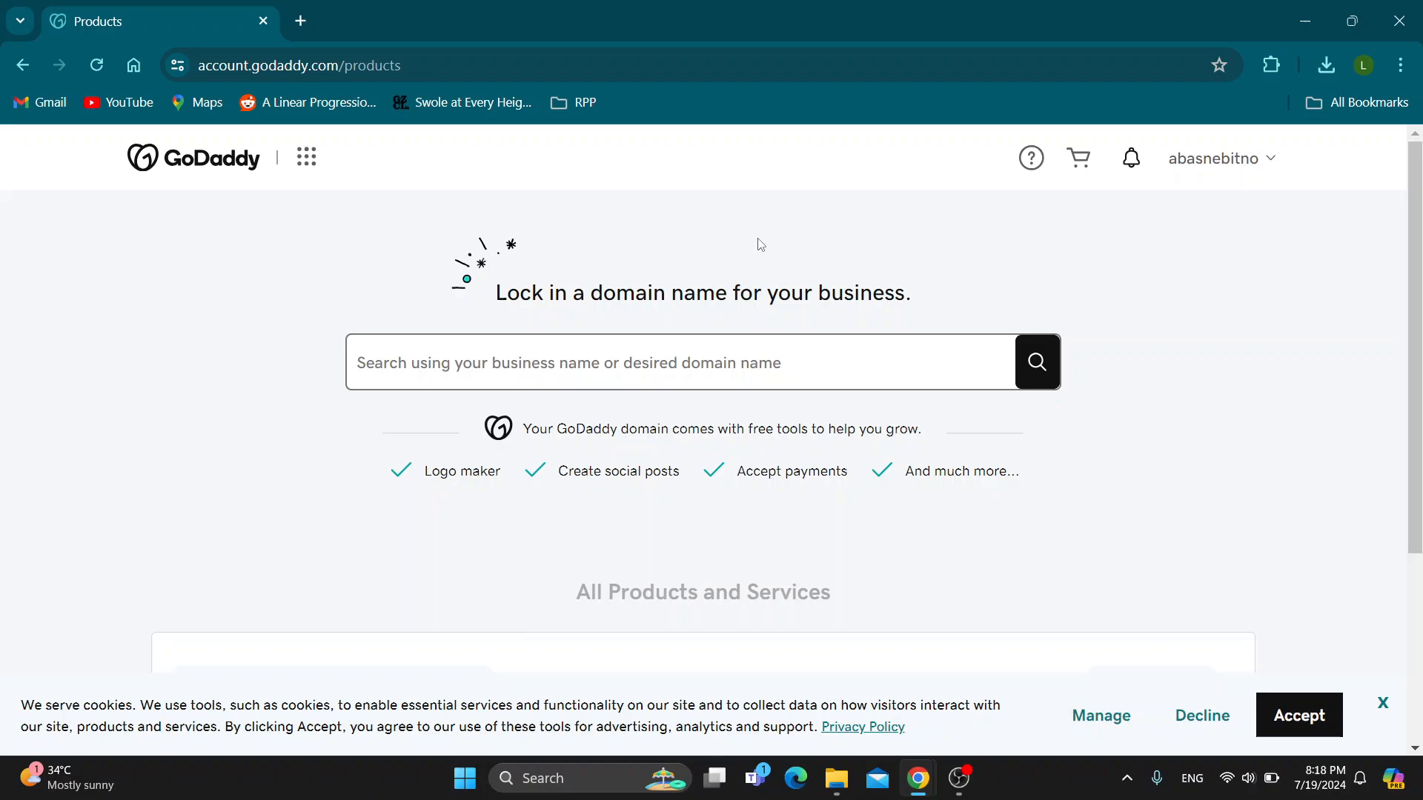
mouse_move(772, 257)
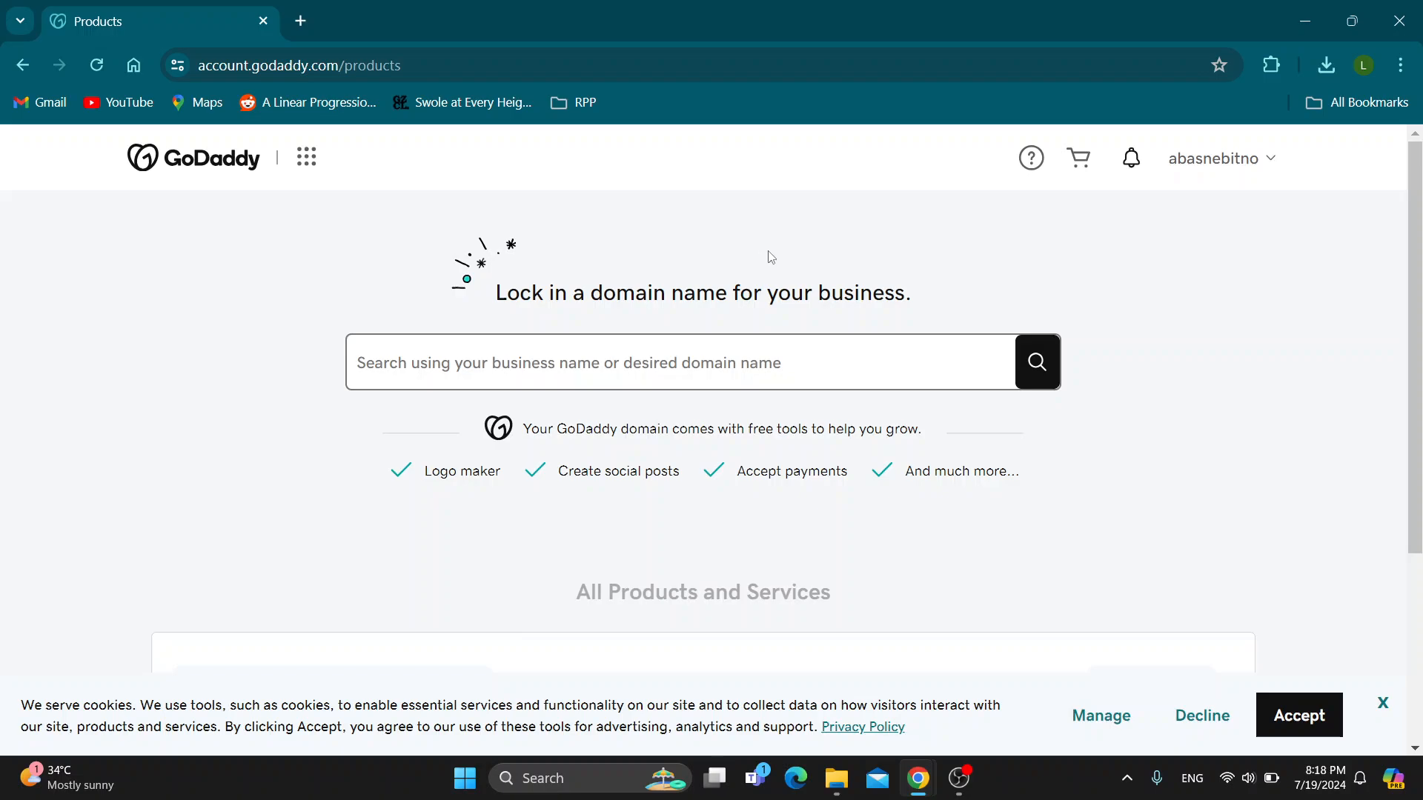
mouse_move(771, 247)
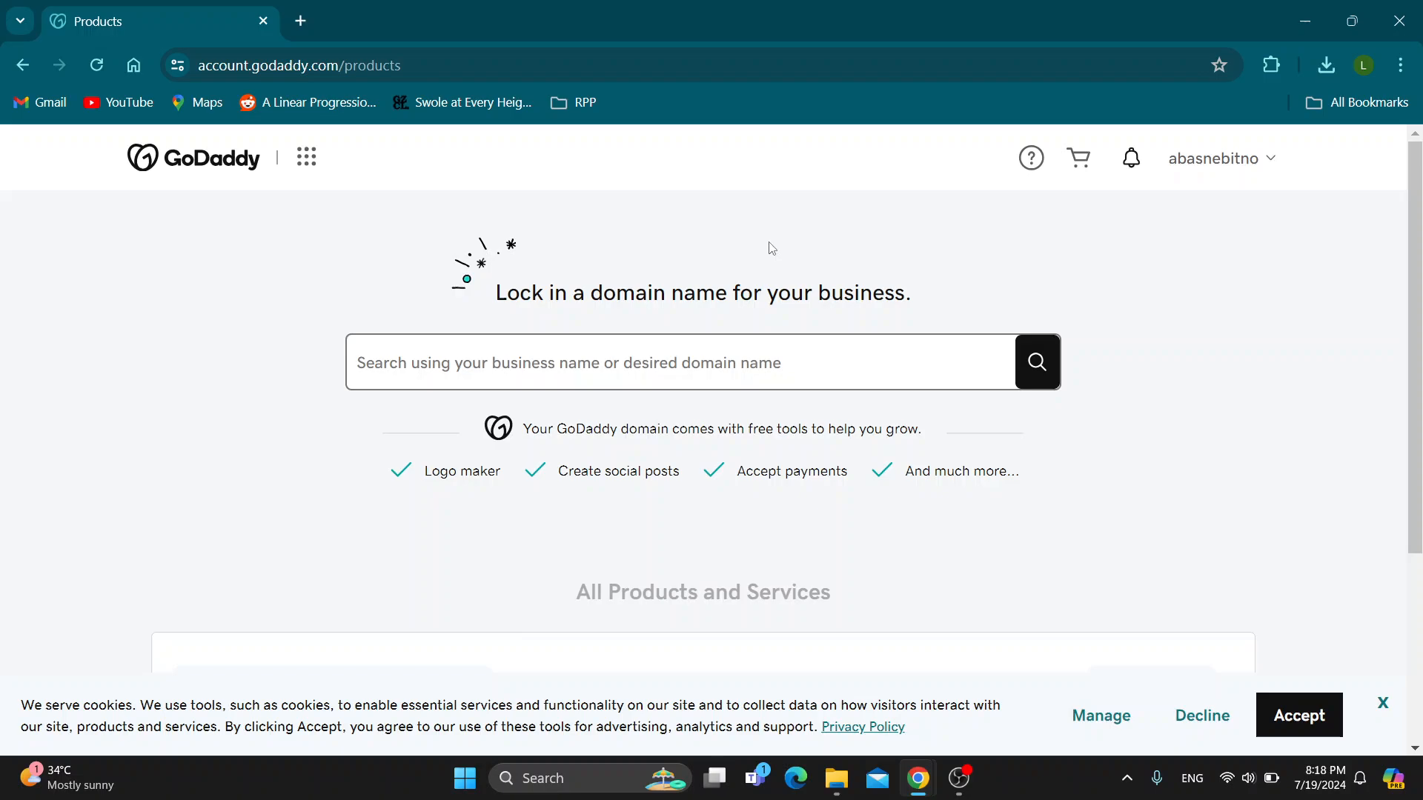
mouse_move(774, 252)
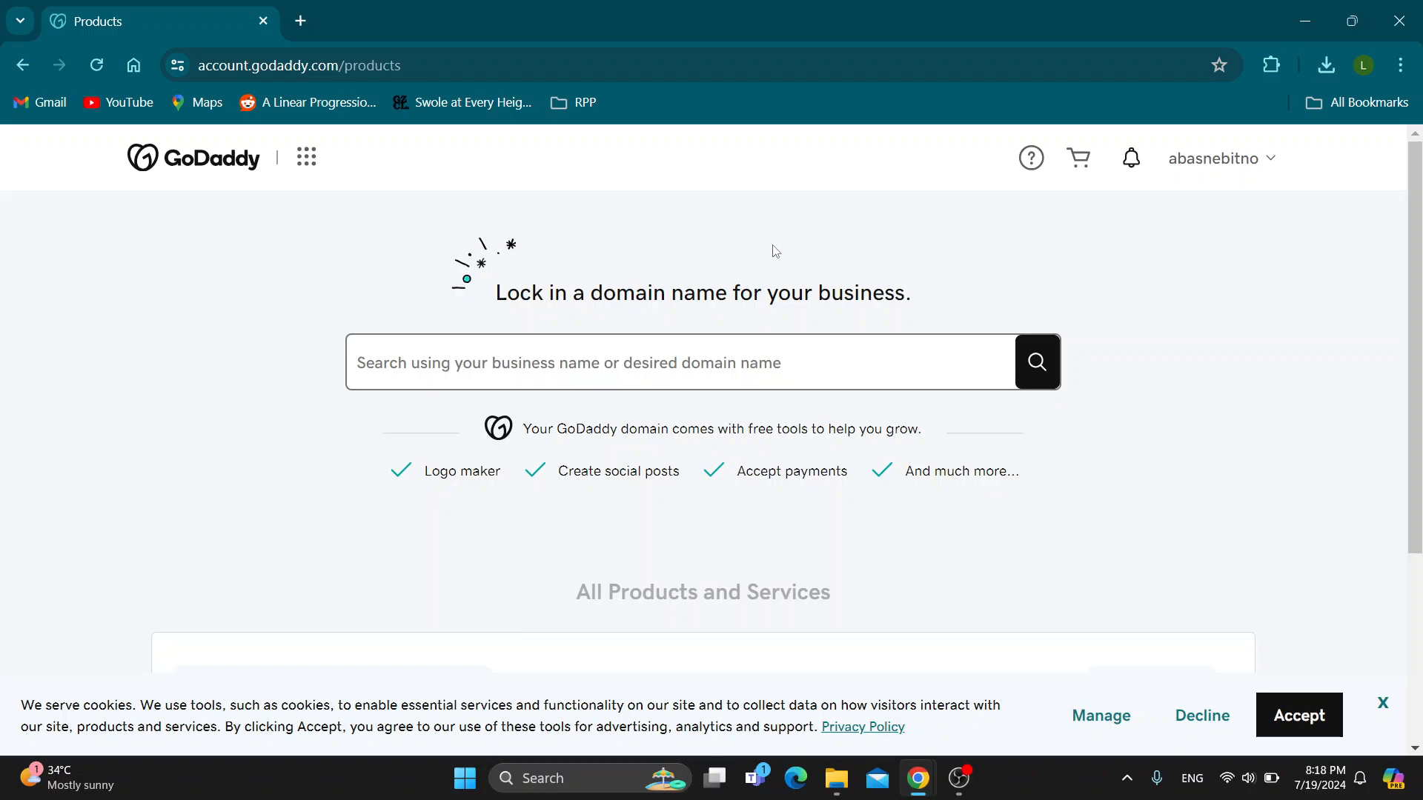
mouse_move(770, 255)
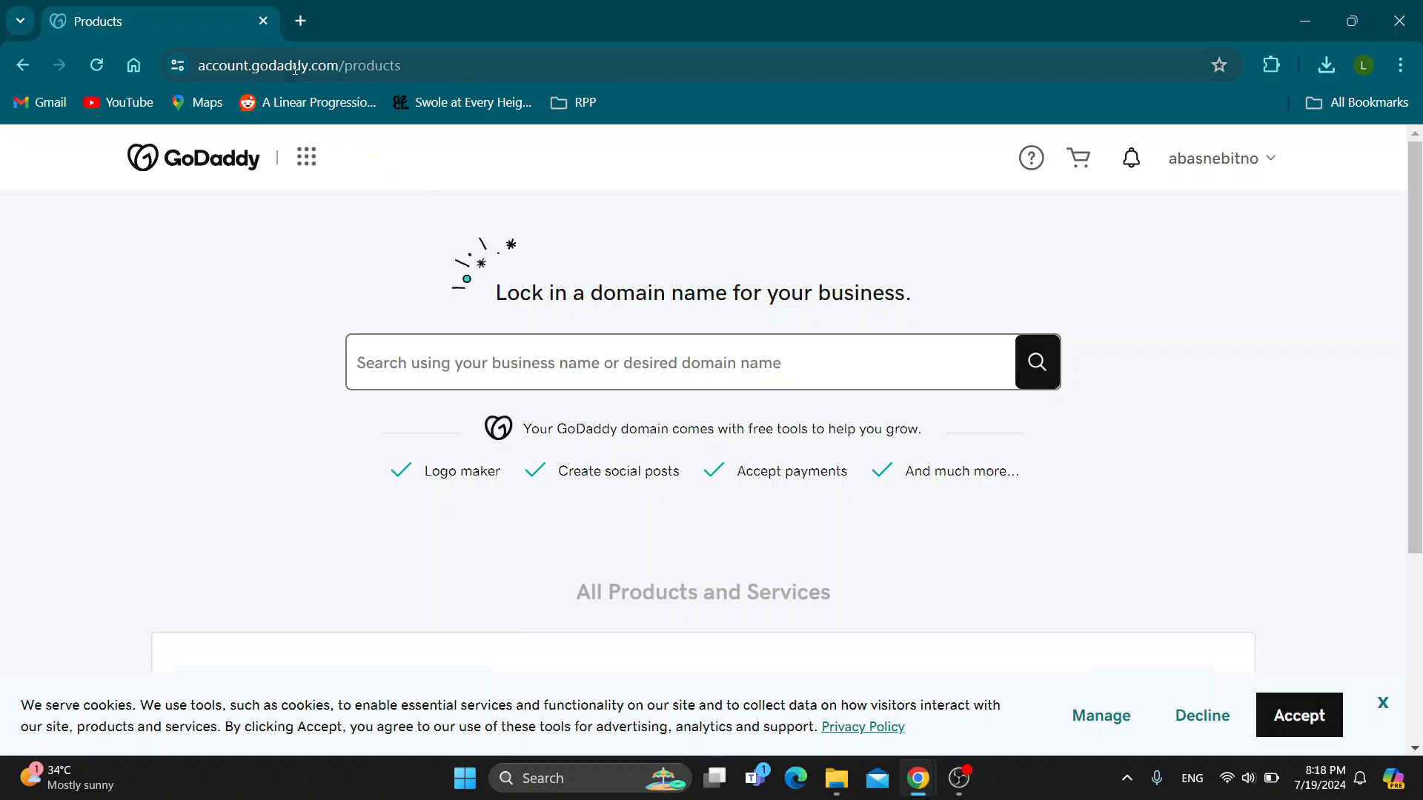
mouse_move(725, 156)
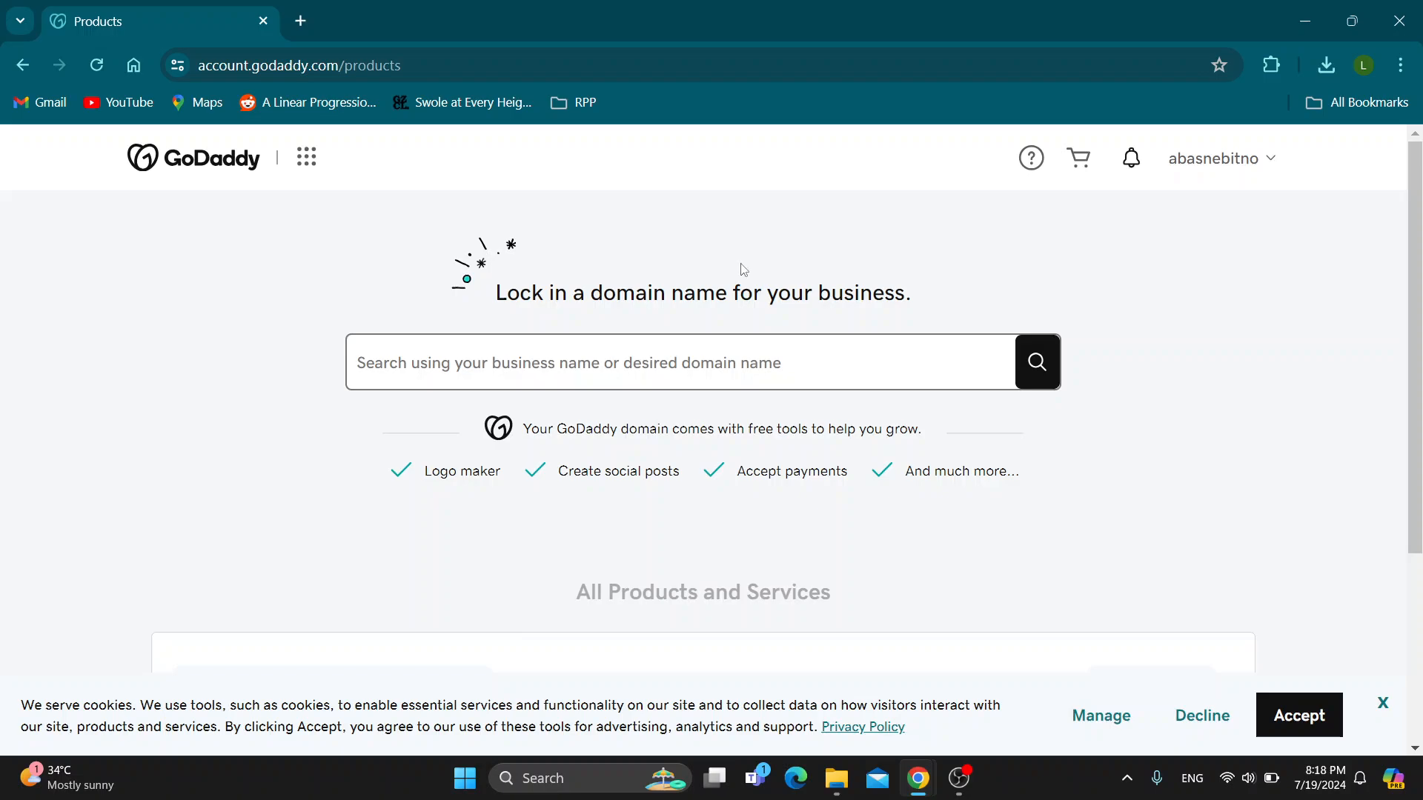
mouse_move(945, 440)
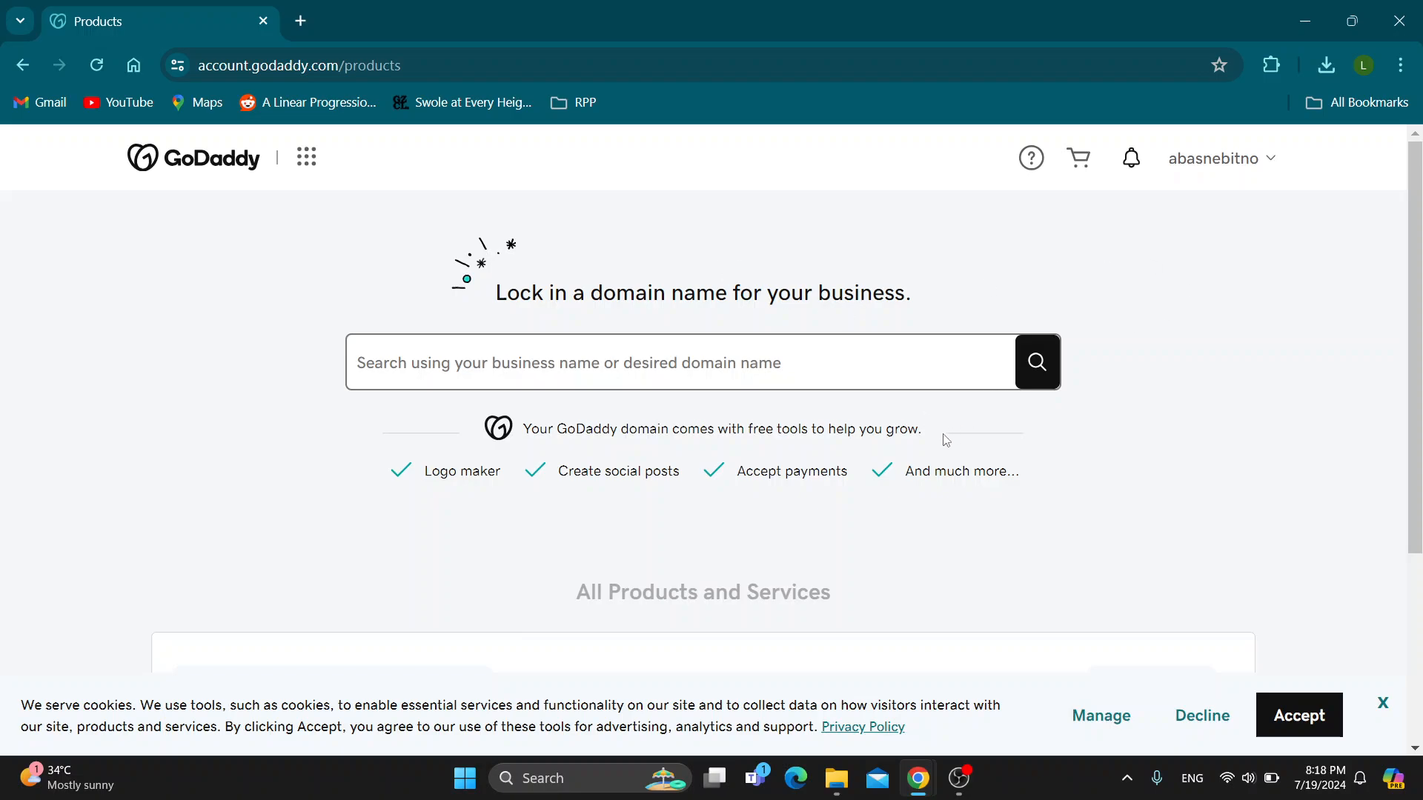
mouse_move(1280, 369)
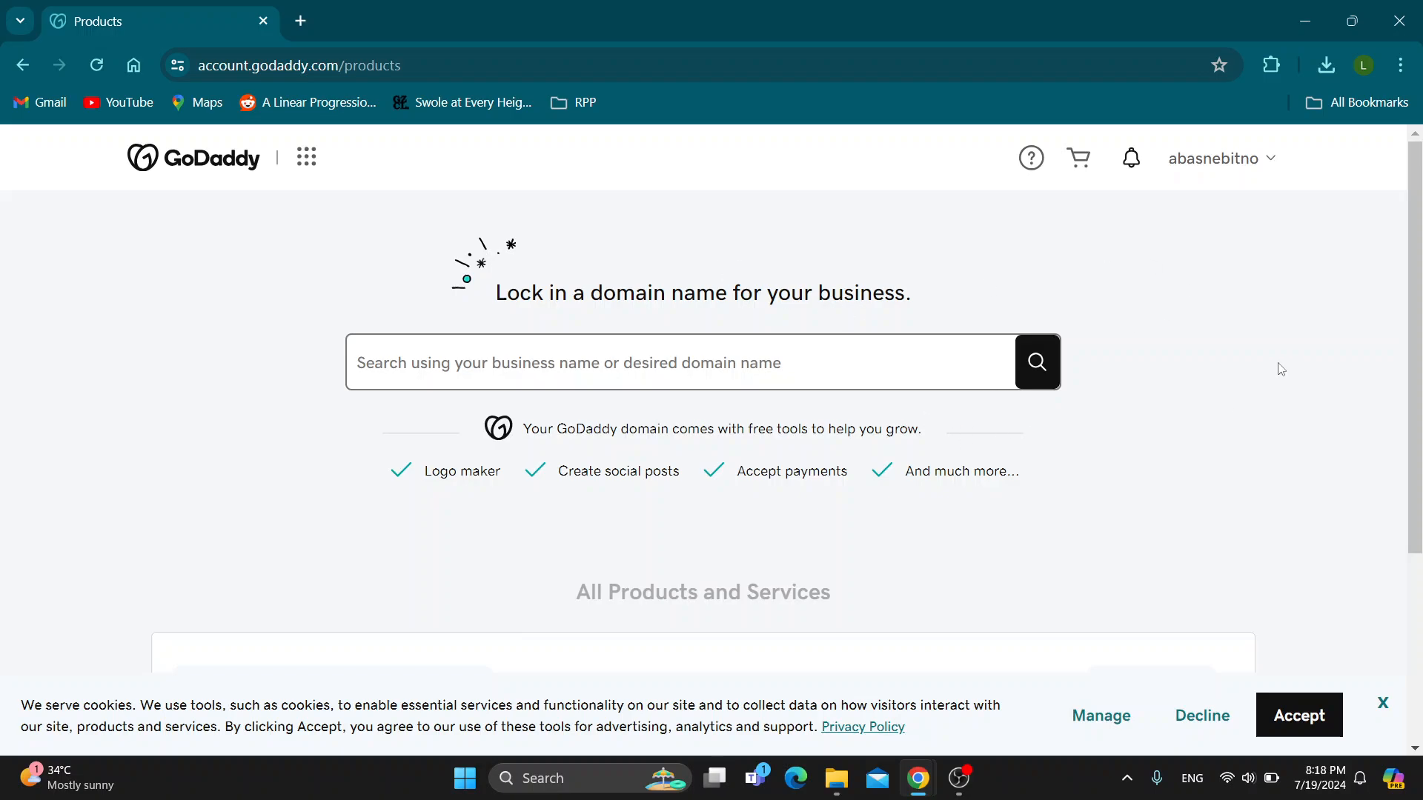
mouse_move(1163, 300)
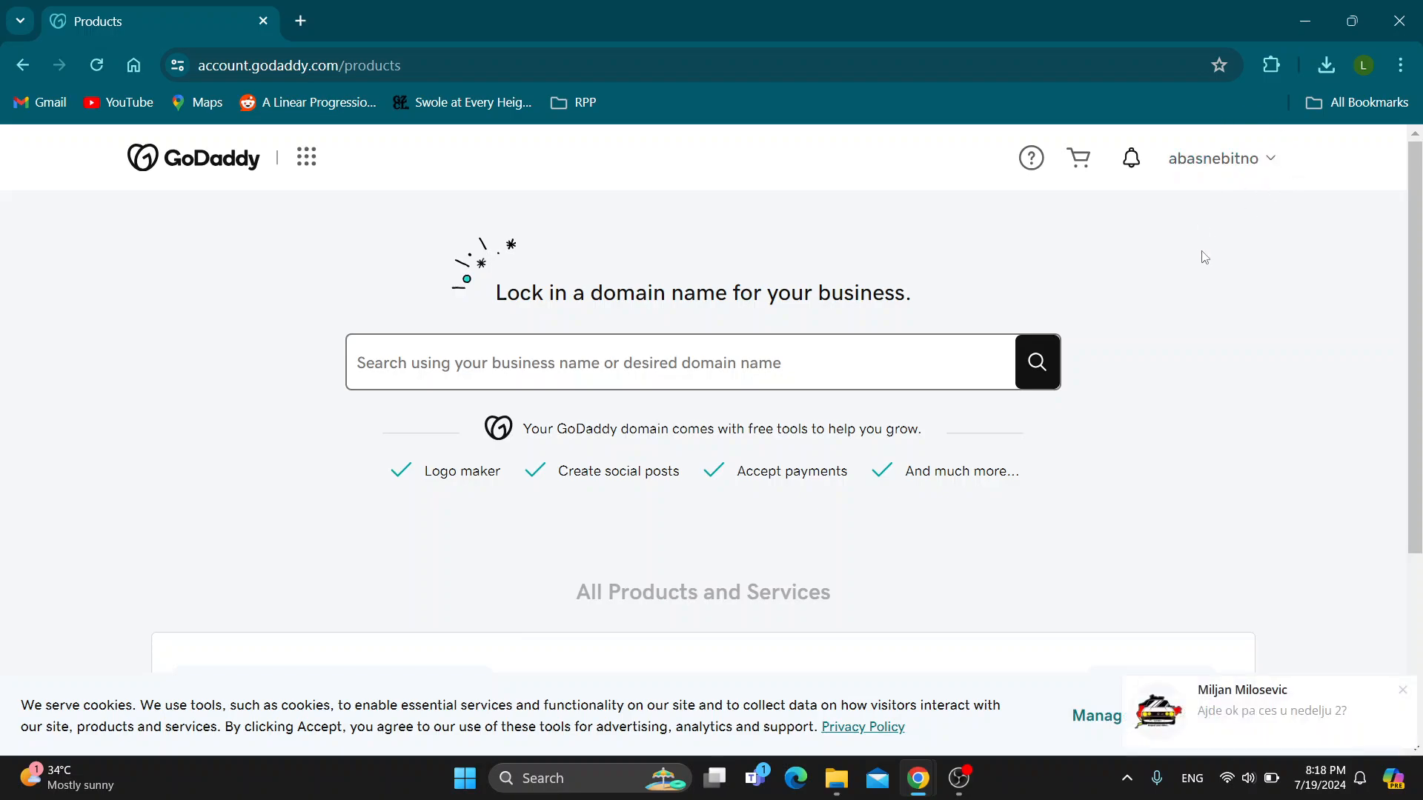
mouse_move(1200, 242)
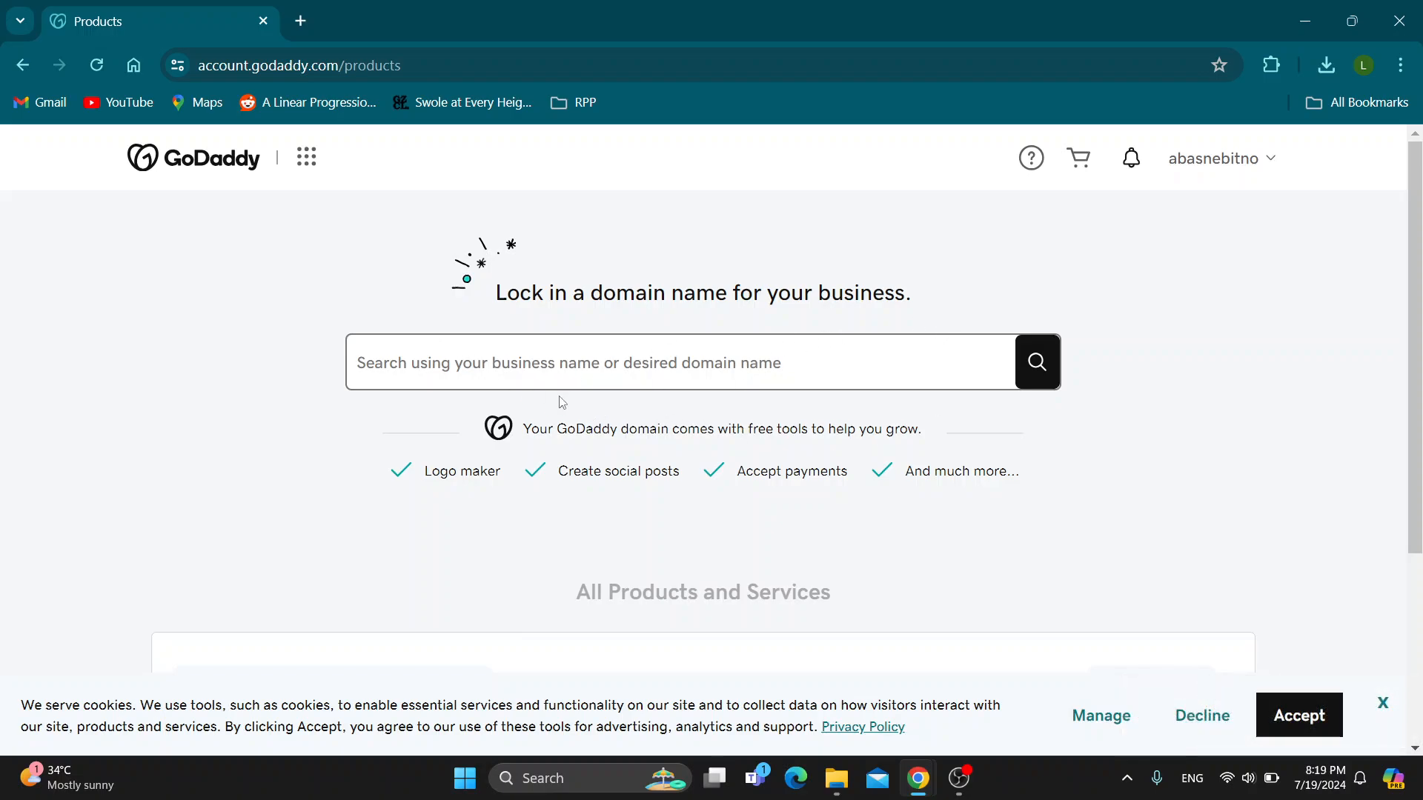
- Open the GoDaddy Help Center via the Help (?) icon and browse its topic categories
scroll(down, 3)
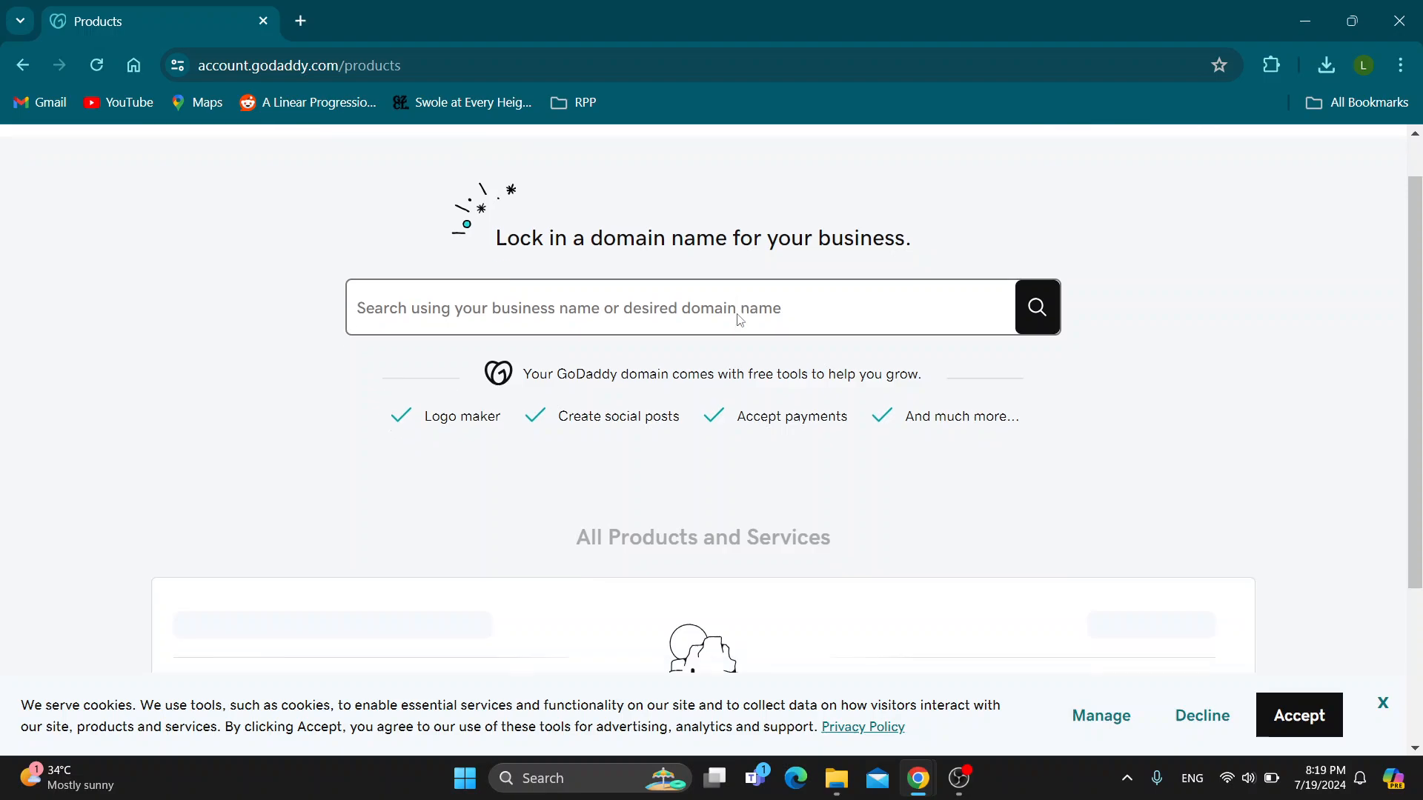
scroll(down, 3)
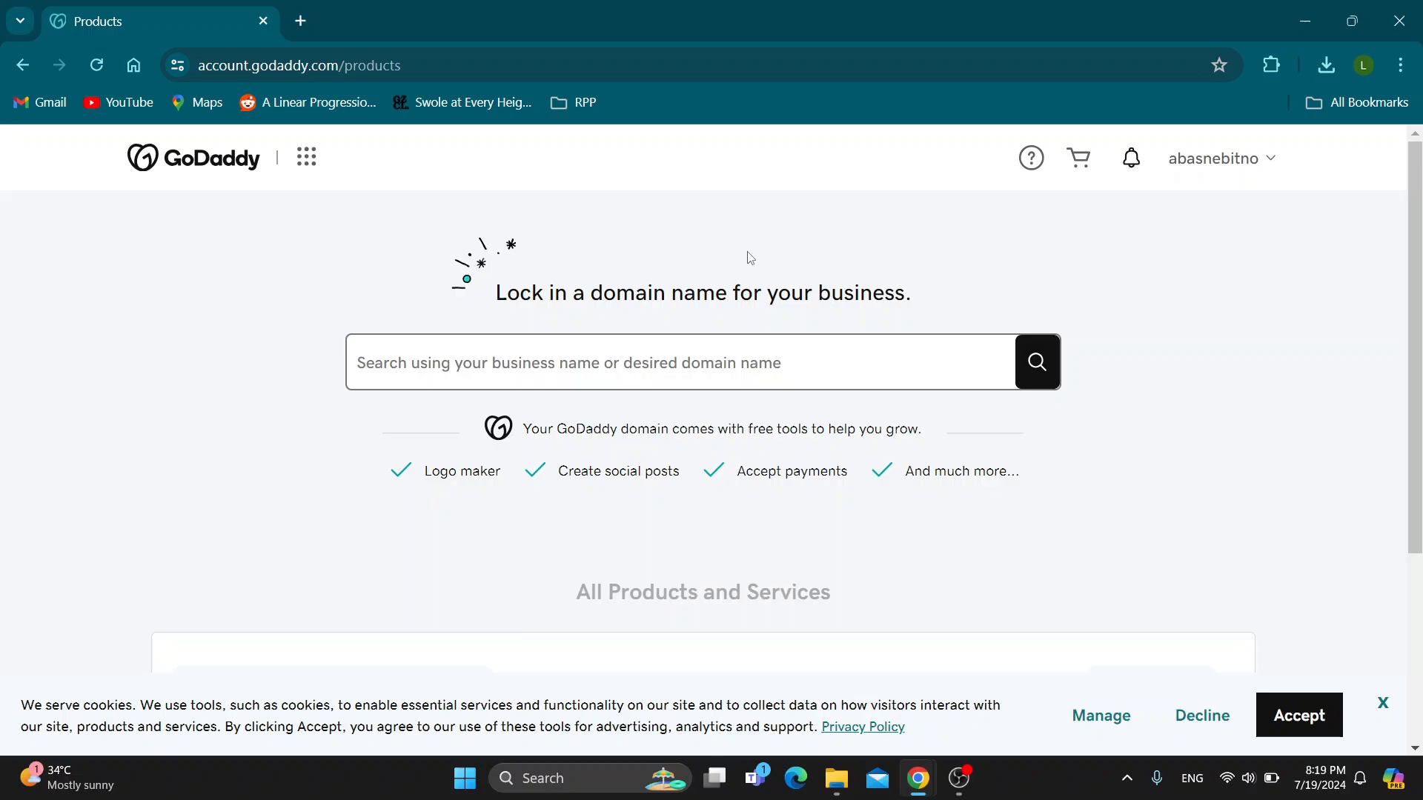
mouse_move(766, 258)
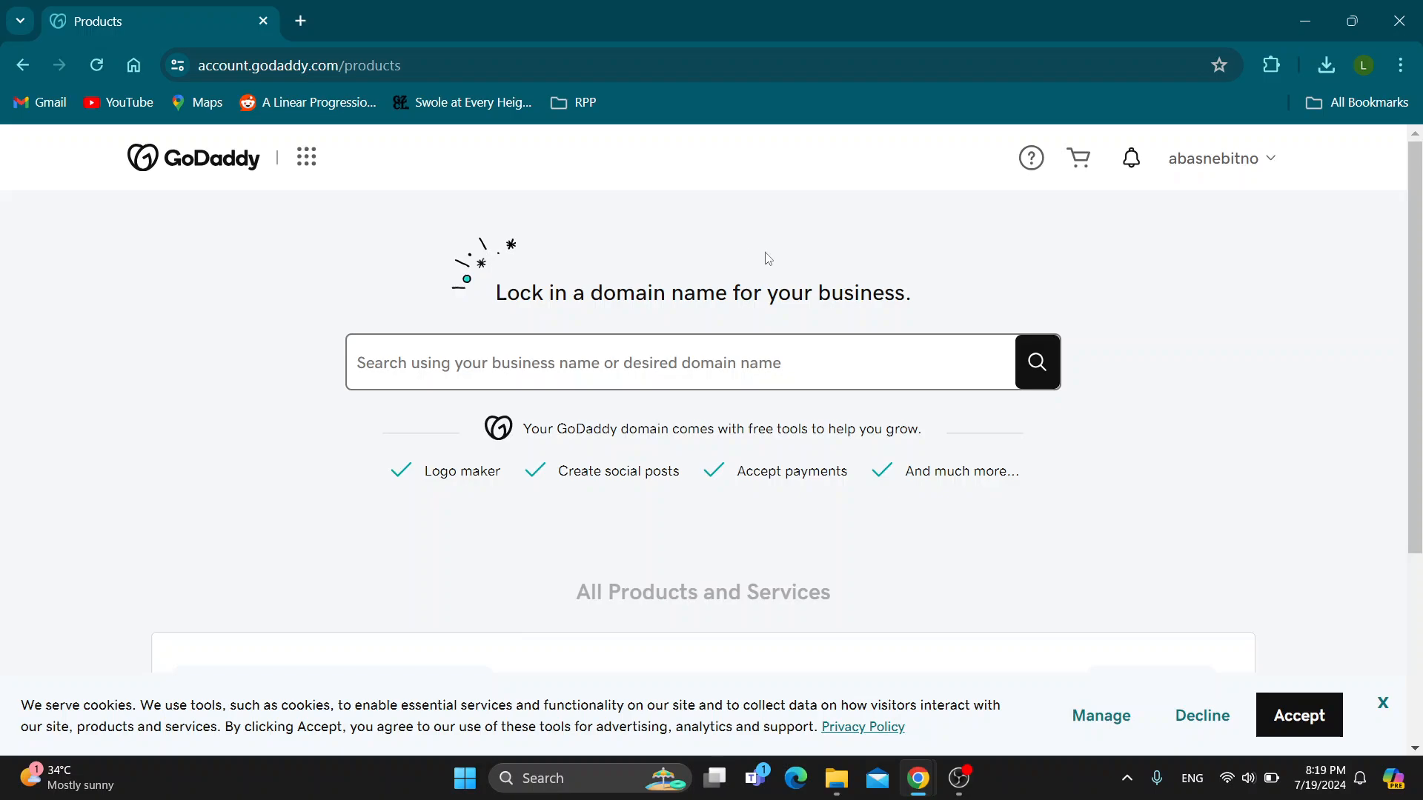
mouse_move(1030, 159)
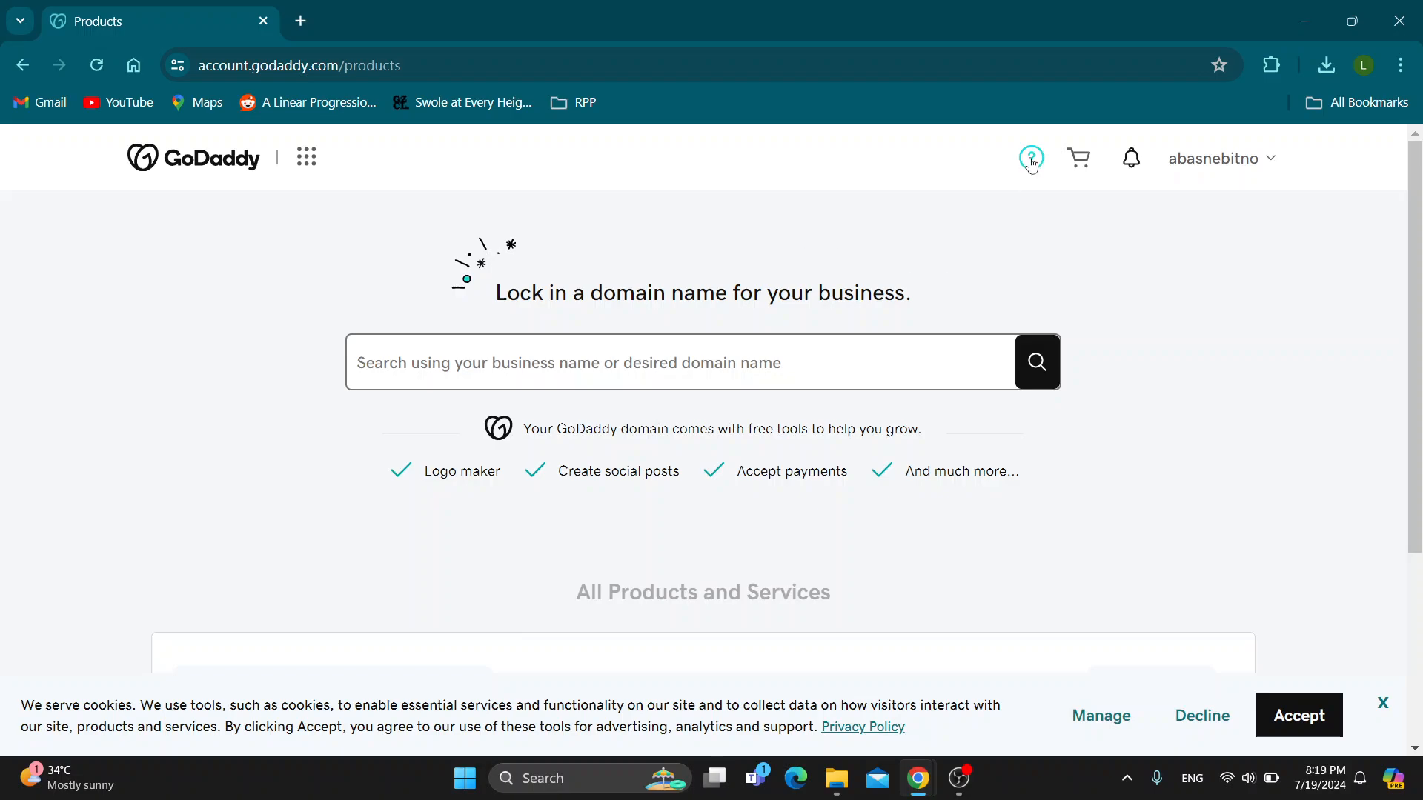
mouse_move(1032, 169)
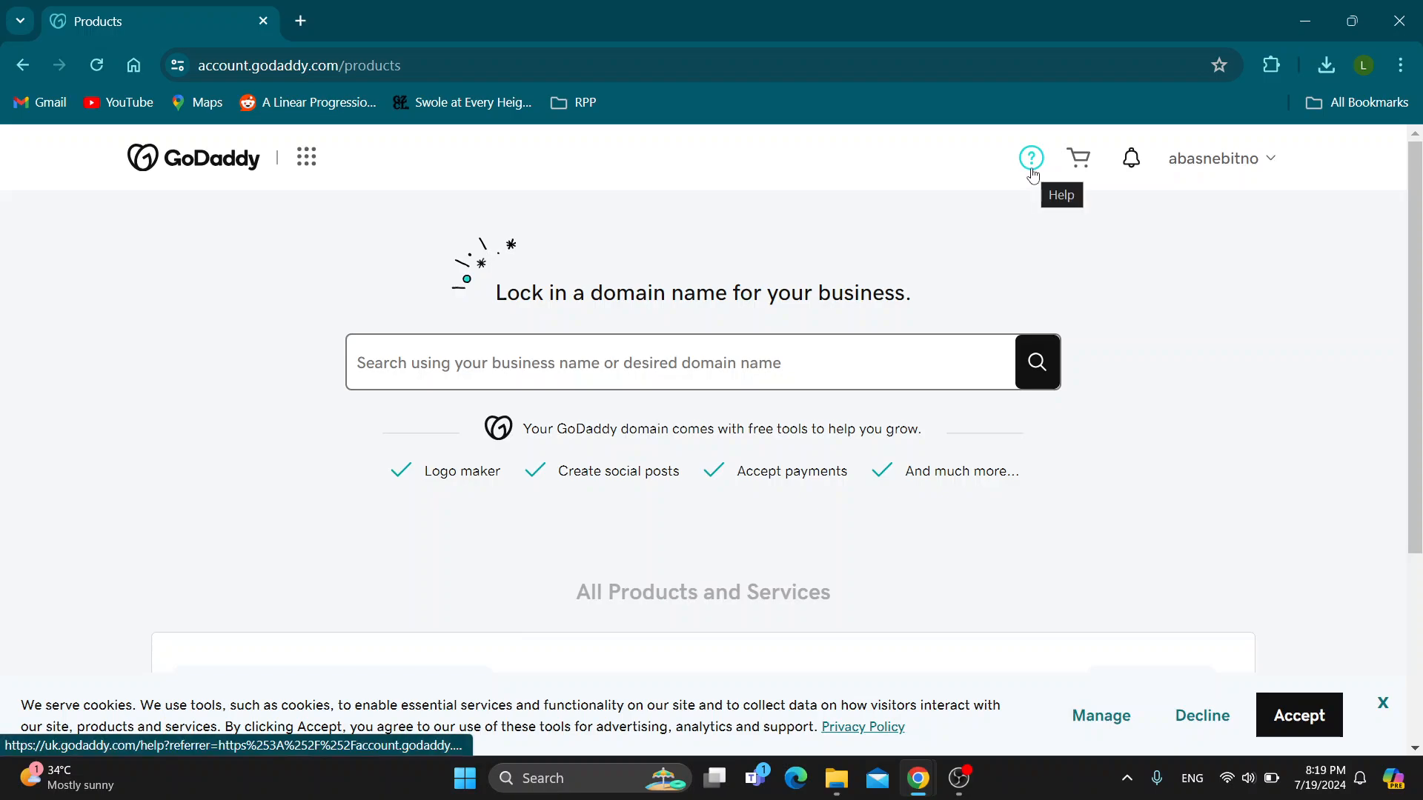
click(1032, 157)
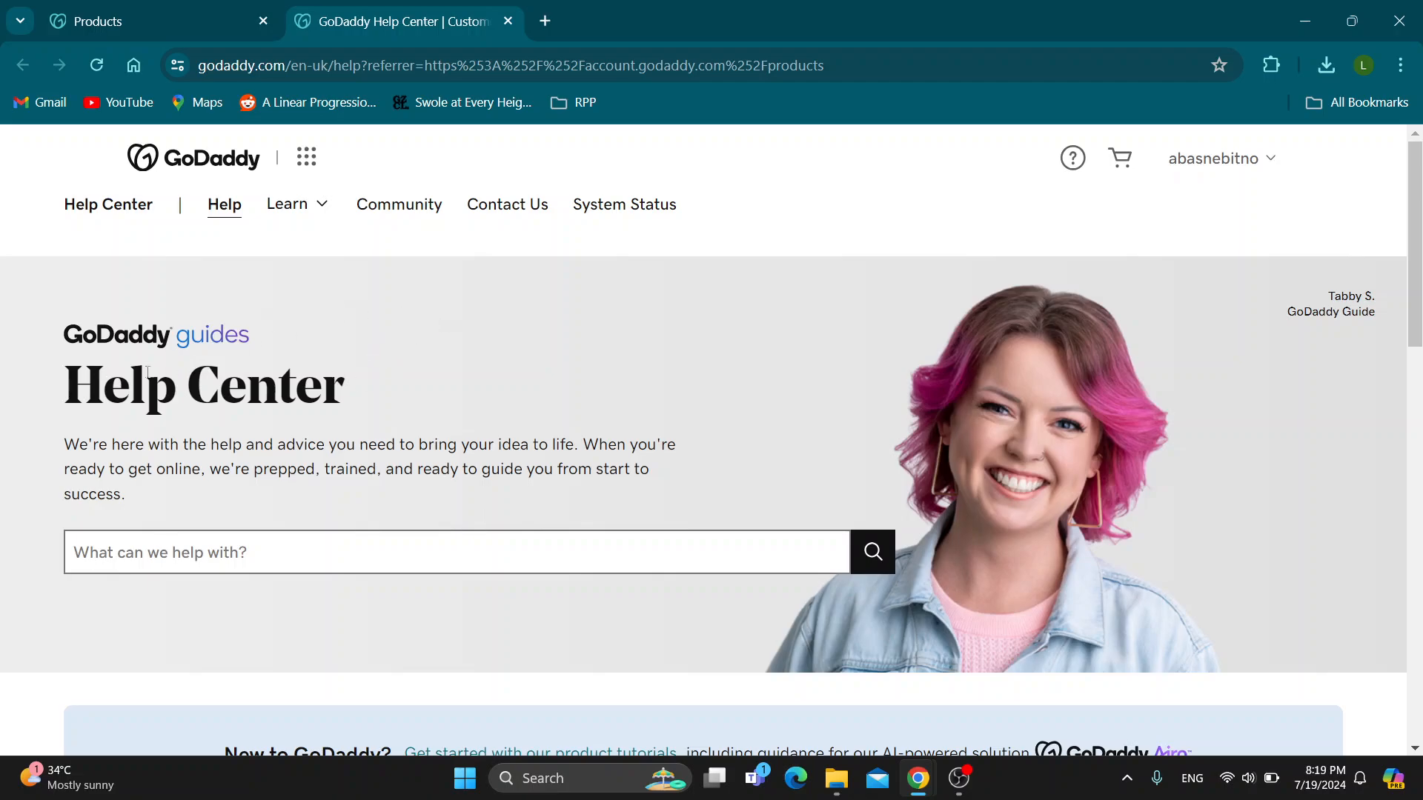
scroll(down, 3)
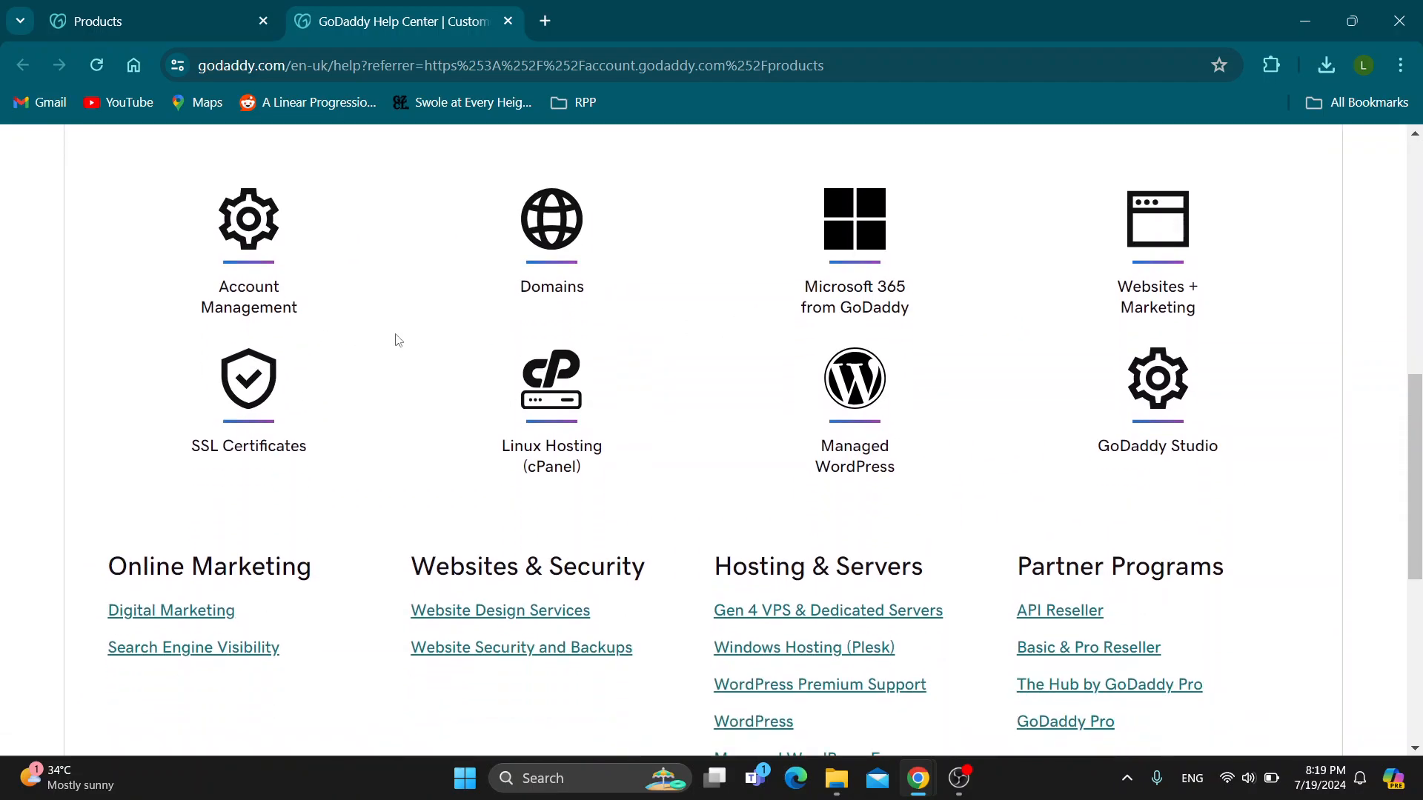
scroll(up, 3)
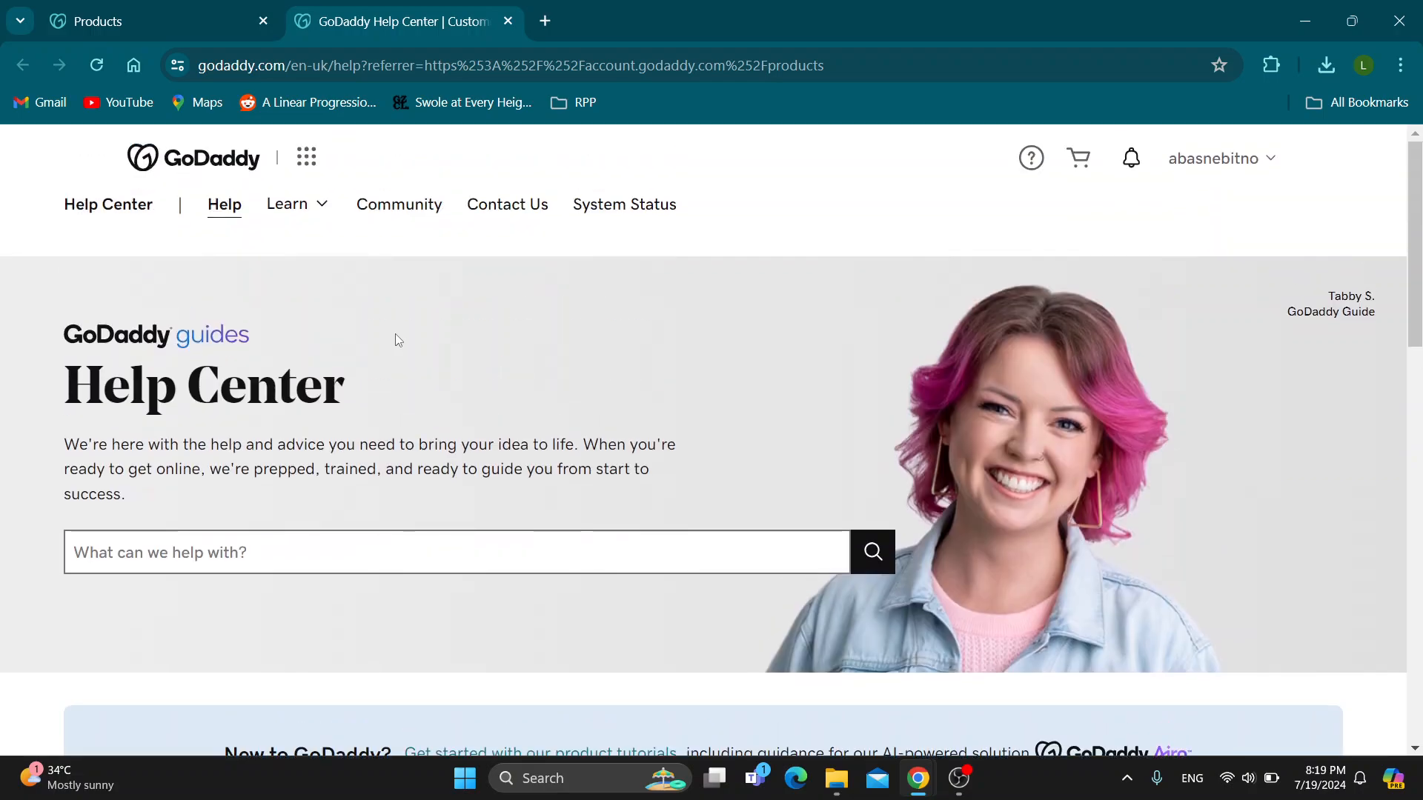
mouse_move(768, 408)
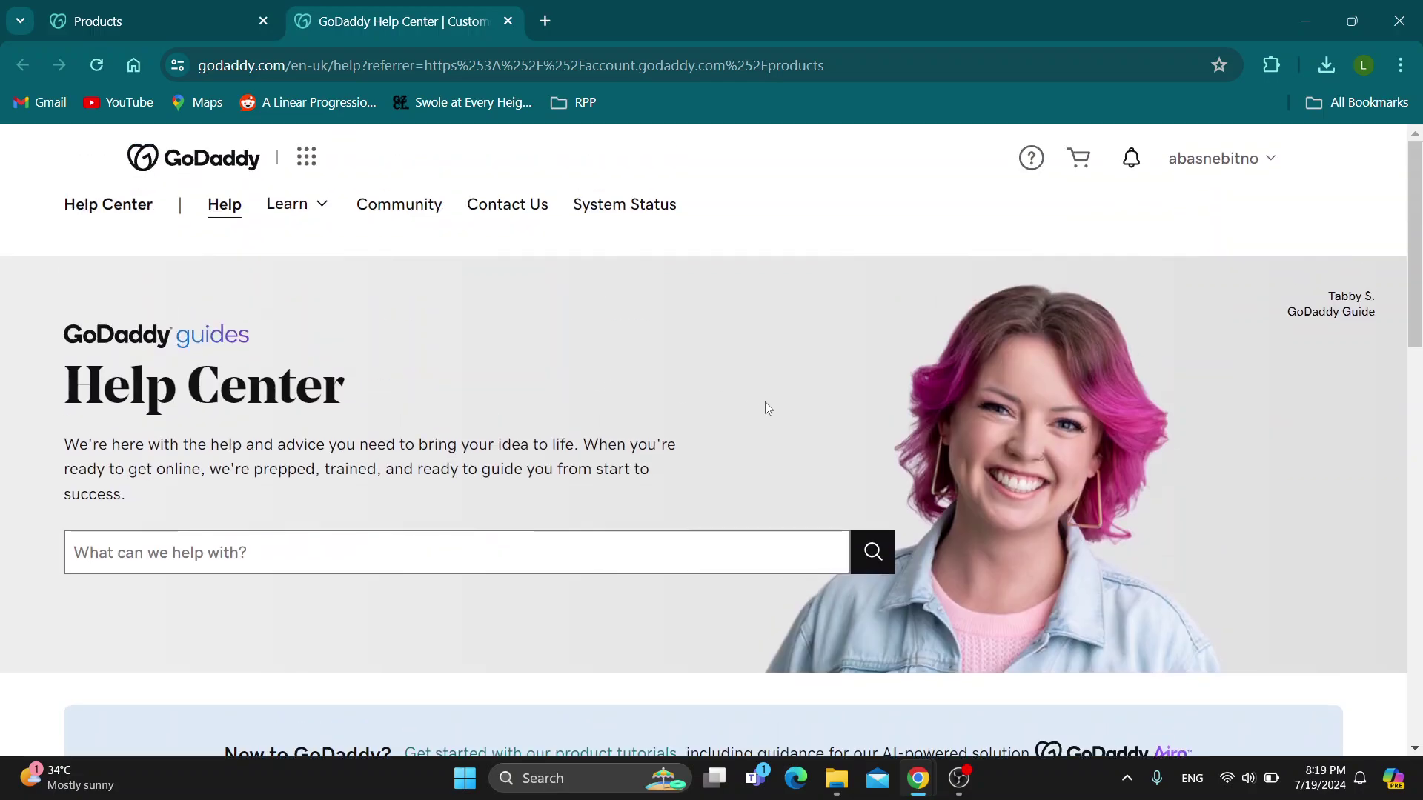
mouse_move(510, 214)
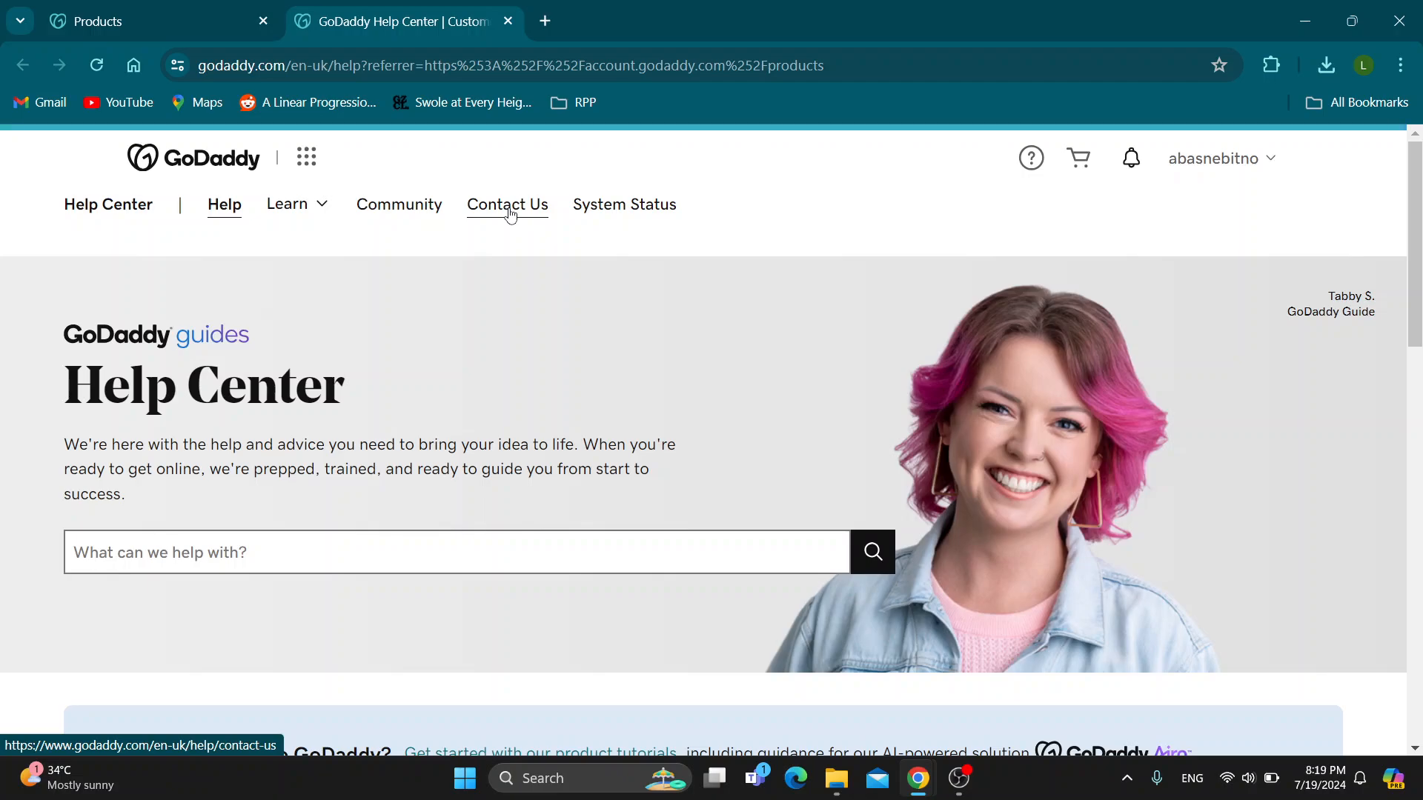
- Open the Help Center's Contact Us page and view the Call Us and Chat Now options
click(506, 205)
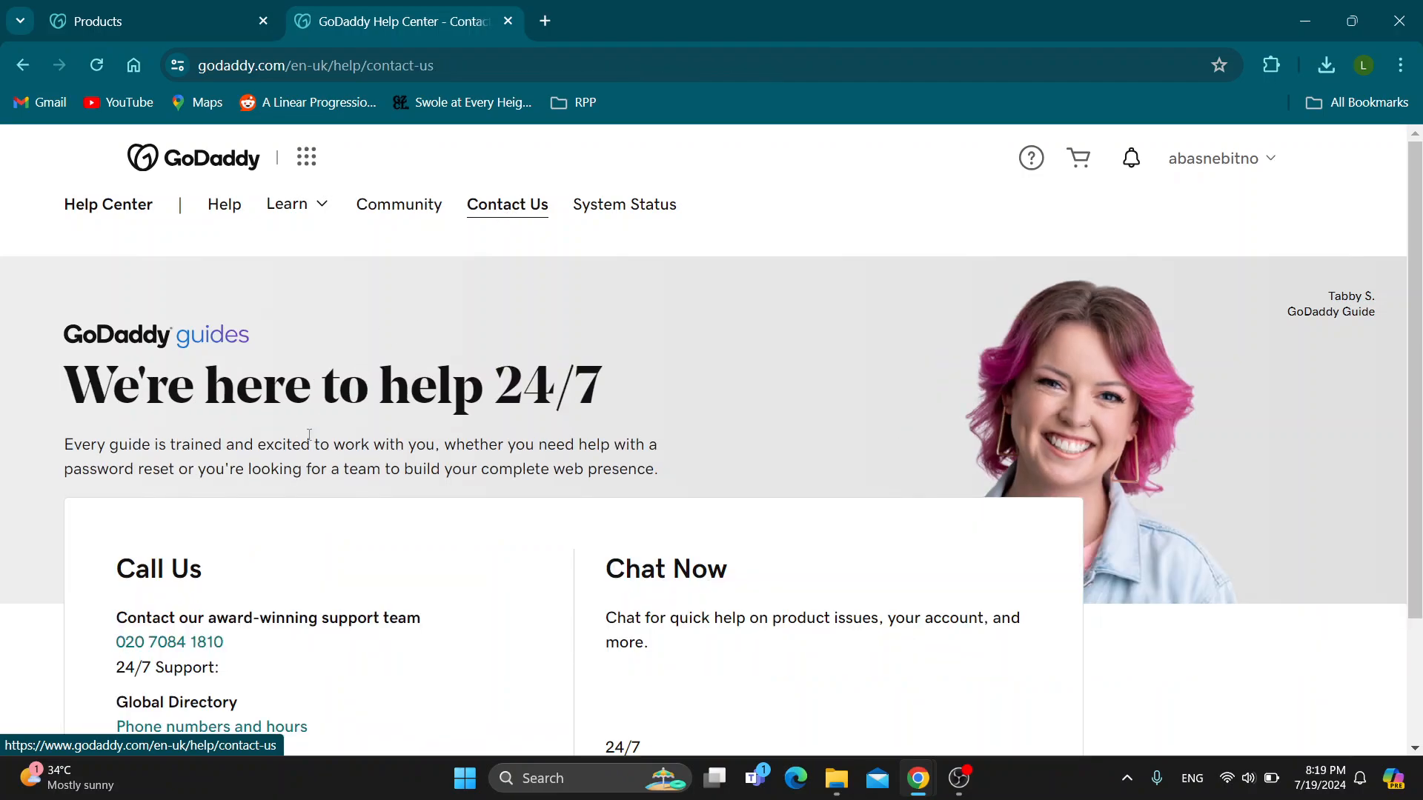
scroll(down, 3)
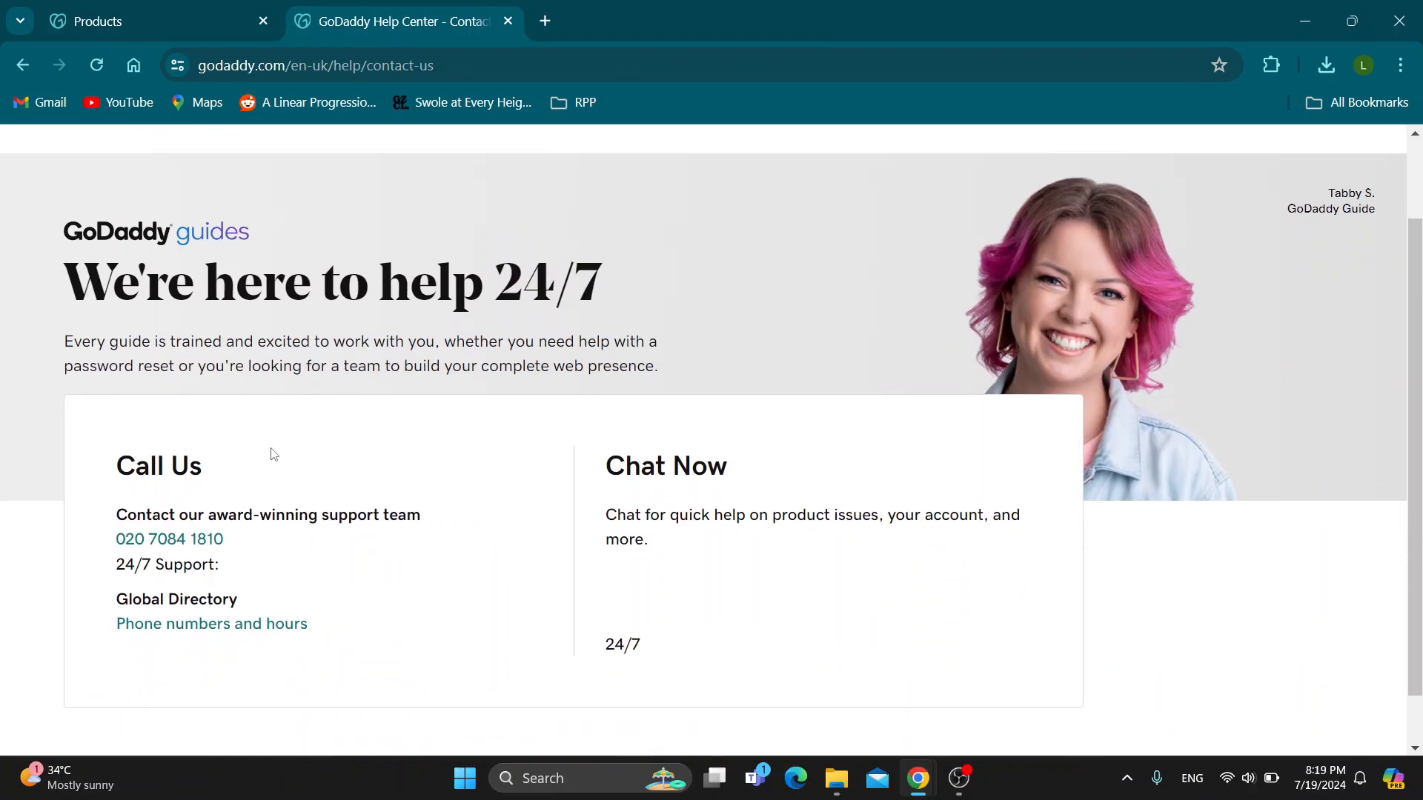
mouse_move(336, 536)
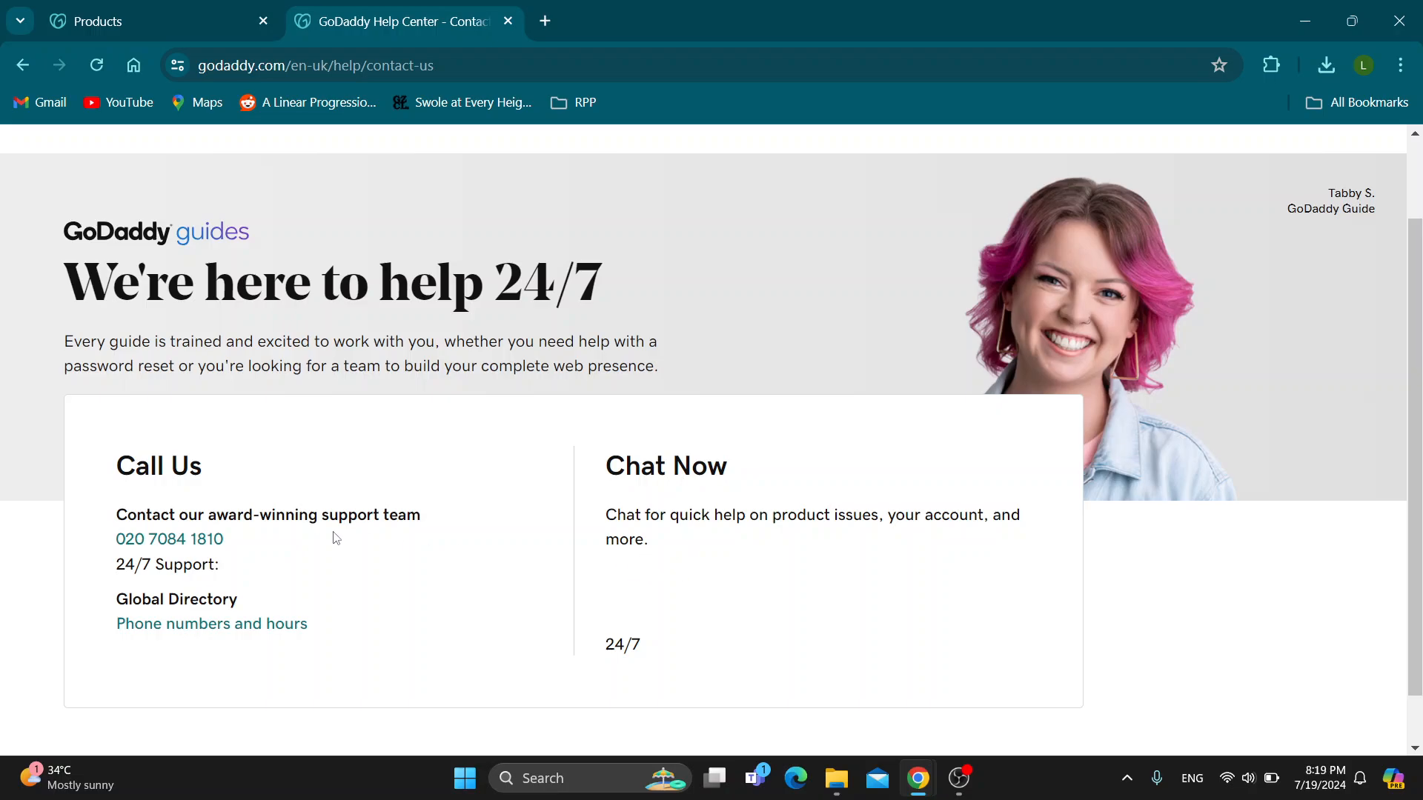
mouse_move(220, 548)
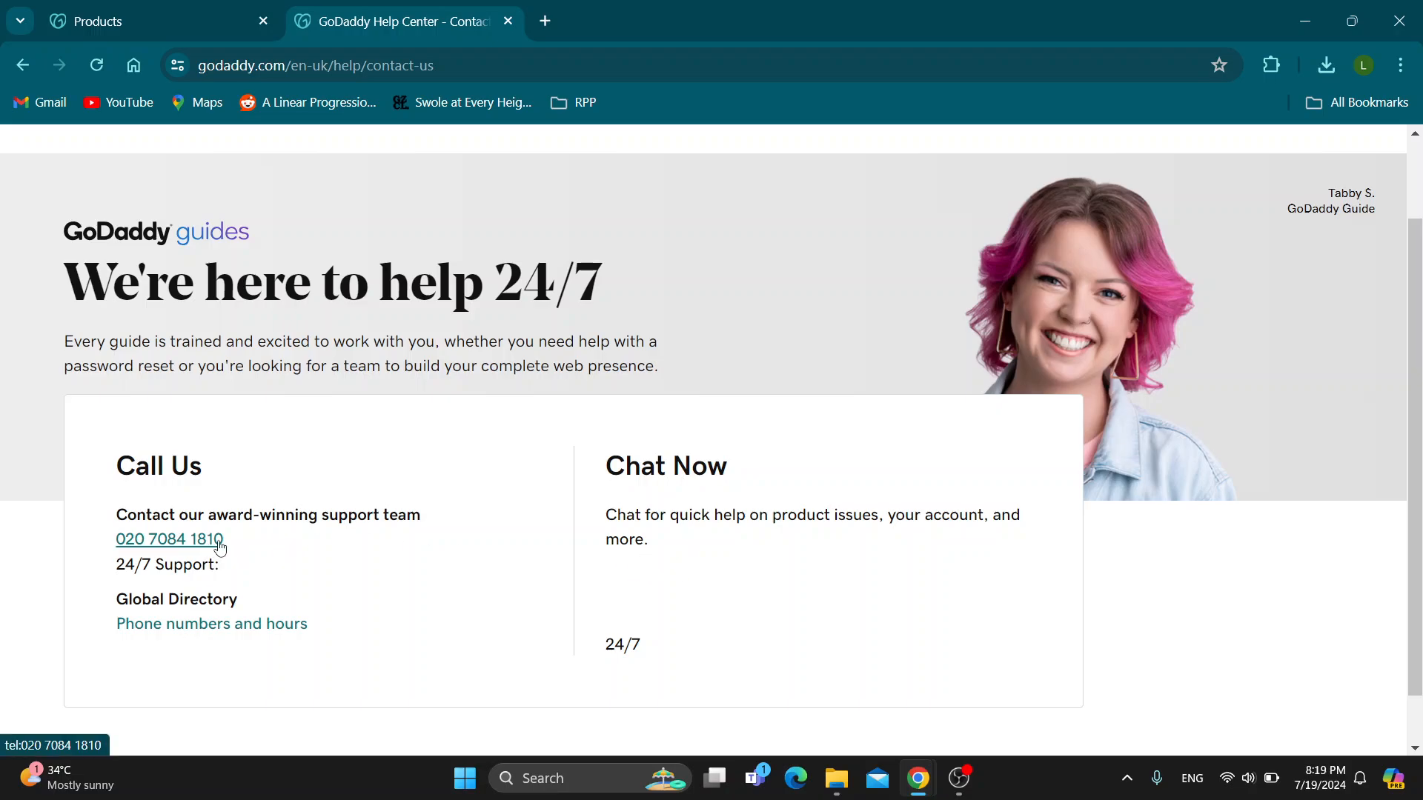
mouse_move(414, 633)
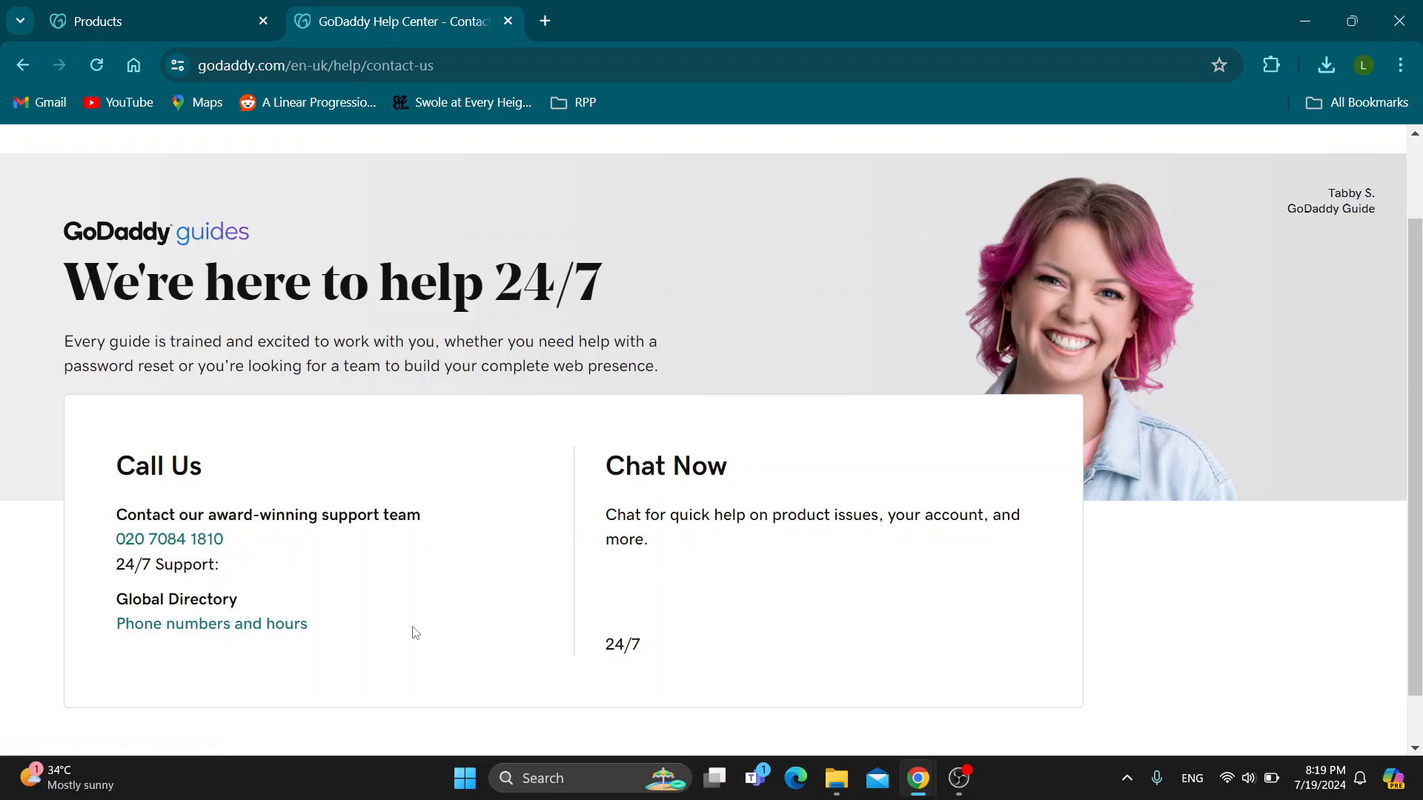
mouse_move(633, 578)
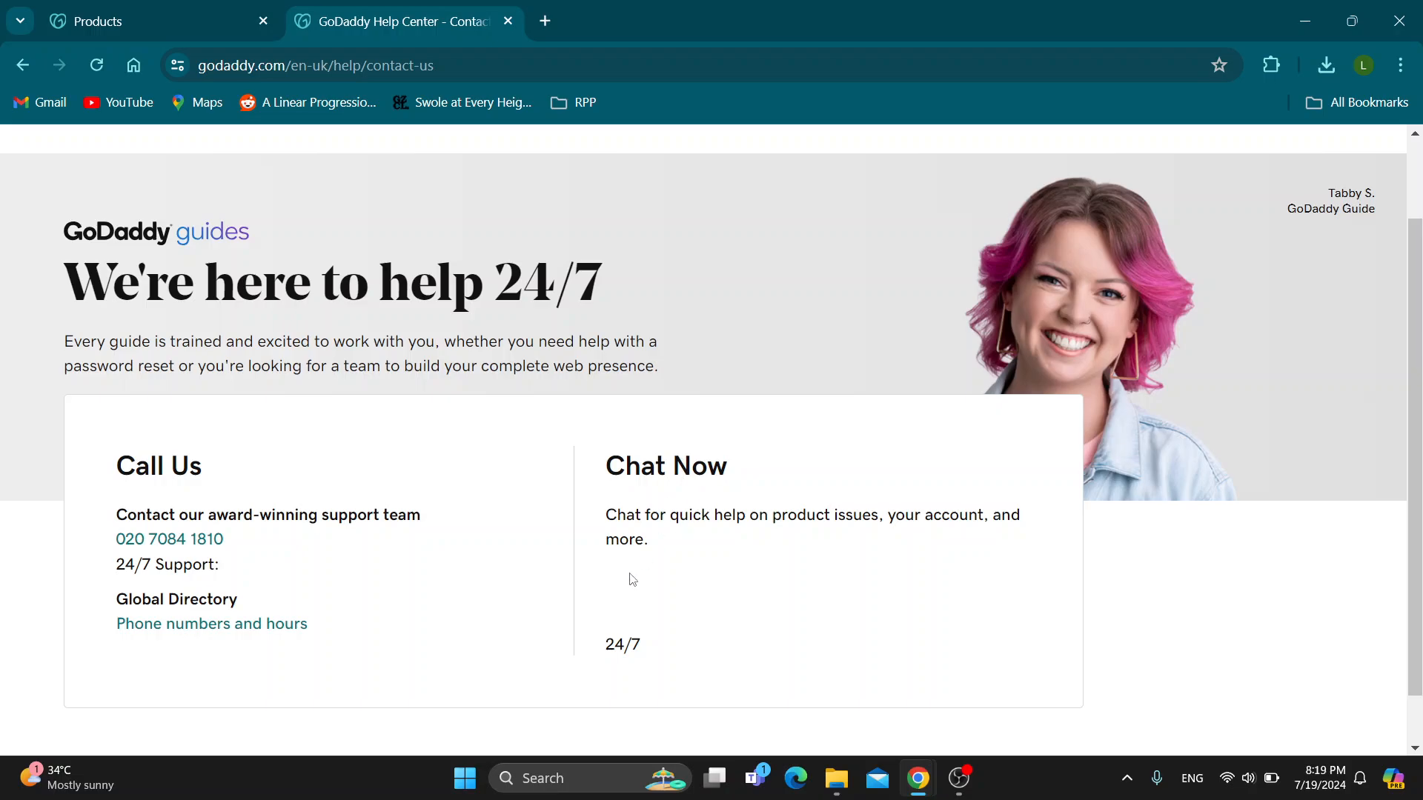
scroll(down, 3)
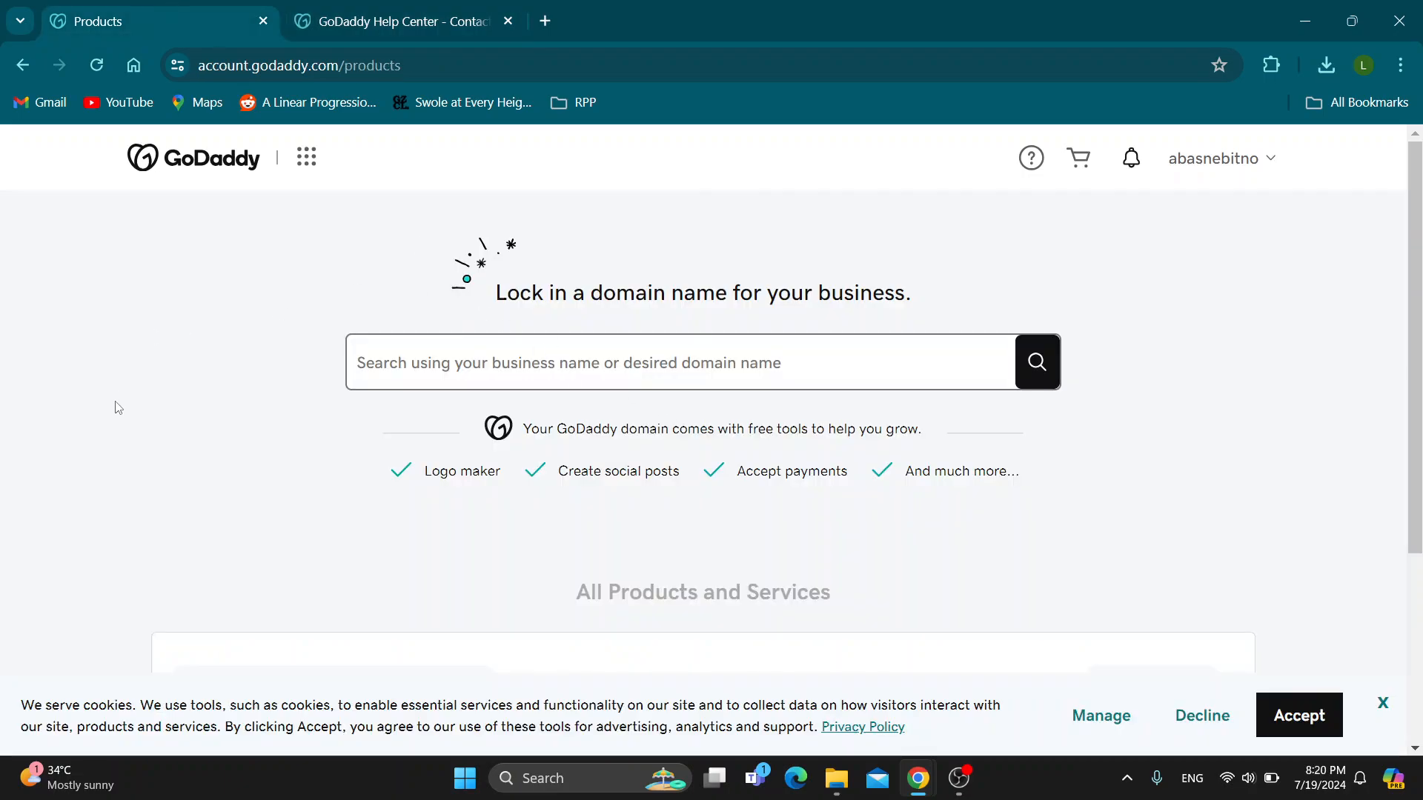
mouse_move(117, 405)
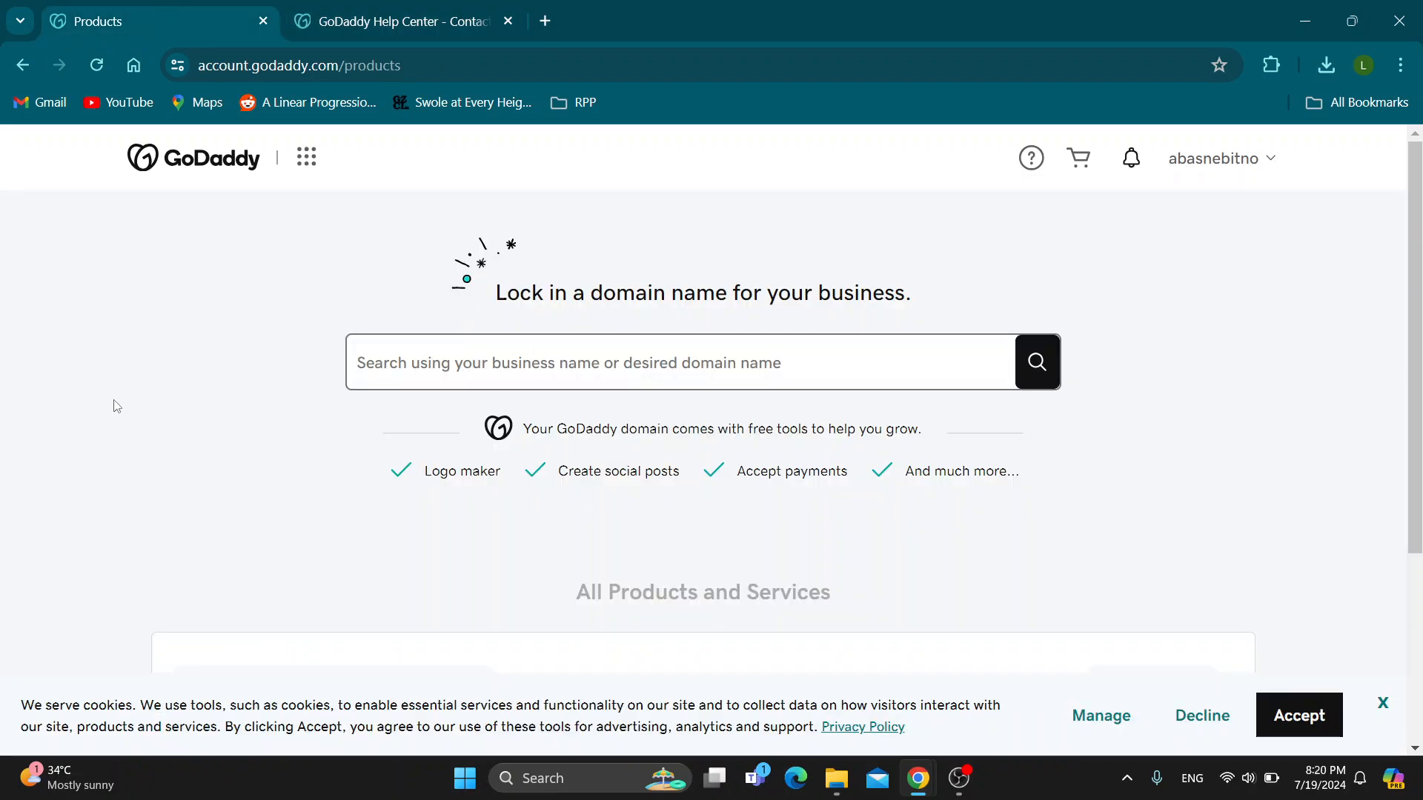